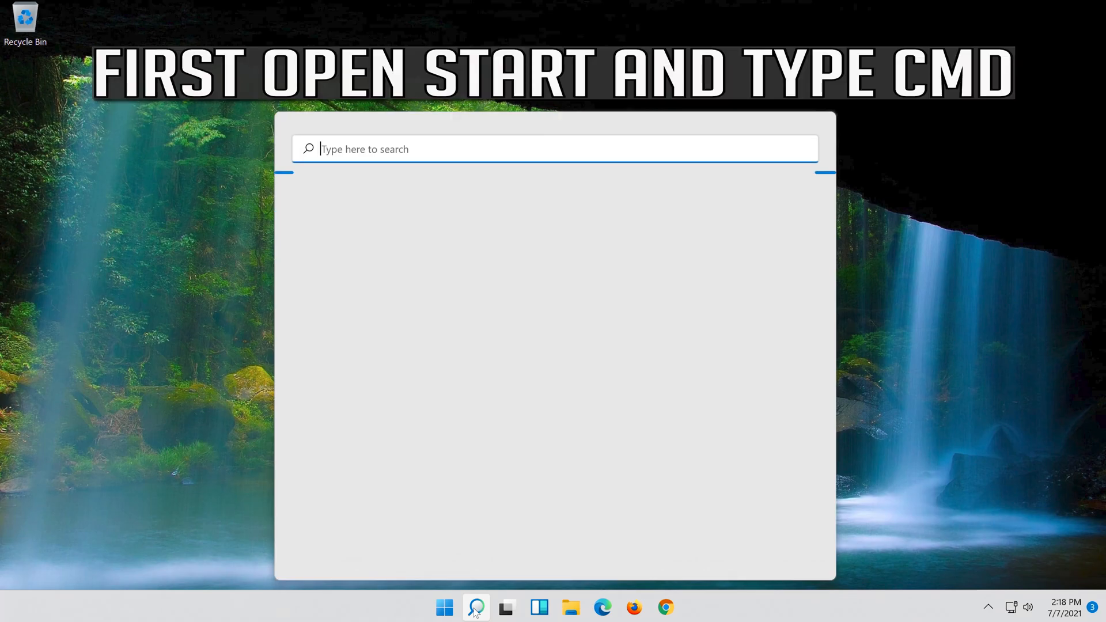
Launch Command Prompt as administrator from a 'cmd' search, approving the UAC prompt.
{"action": "type", "text": "cmd"}
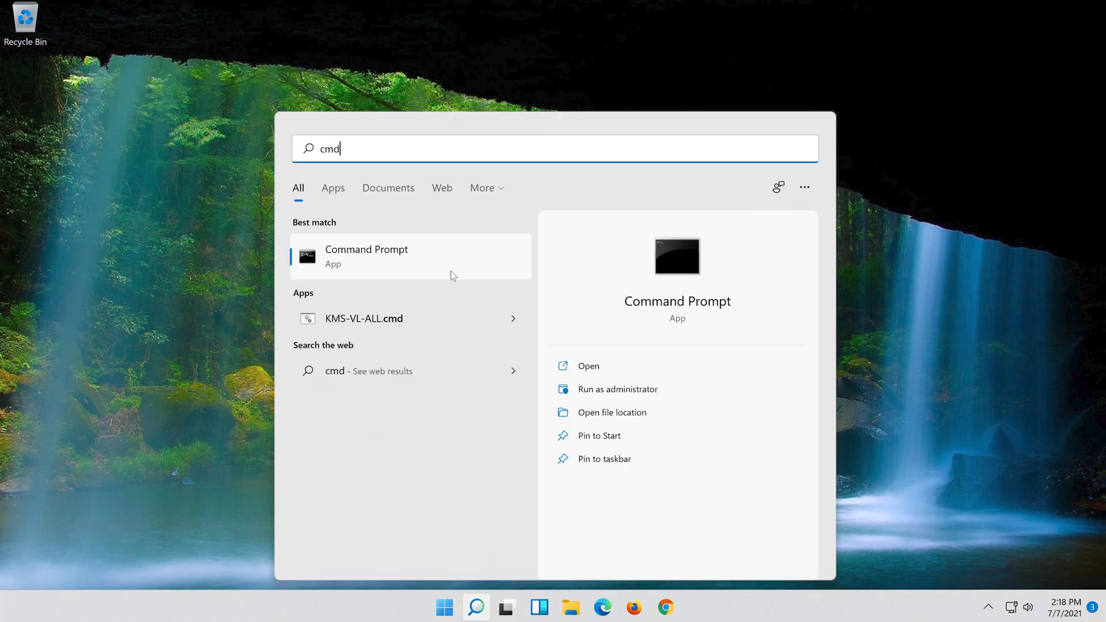
{"action": "right_click", "coordinate": [390, 256]}
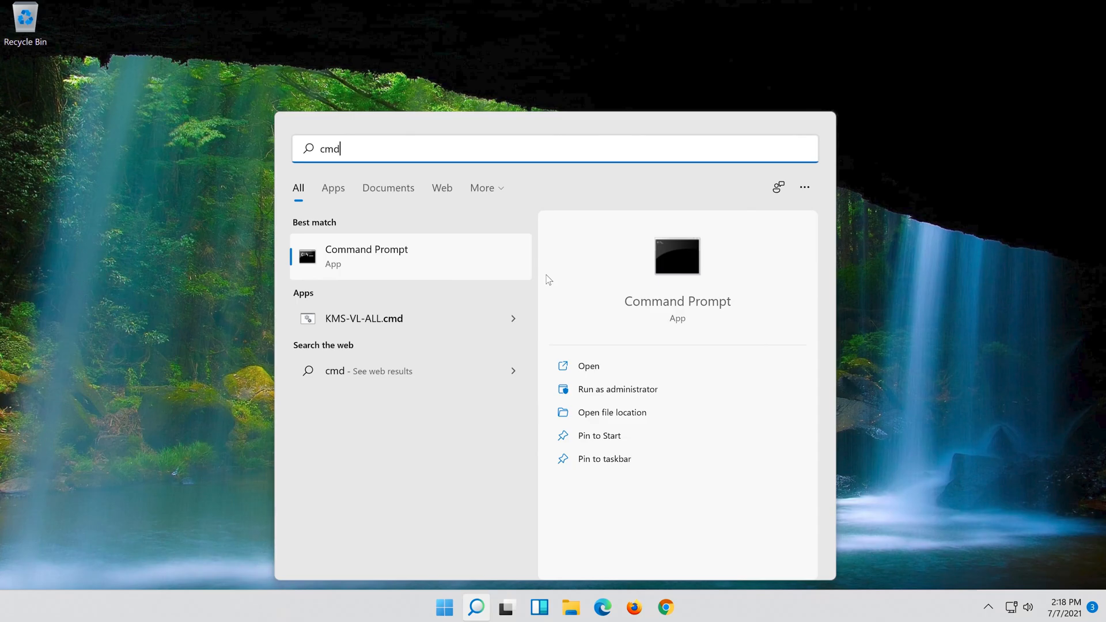
{"action": "left_click", "coordinate": [617, 390]}
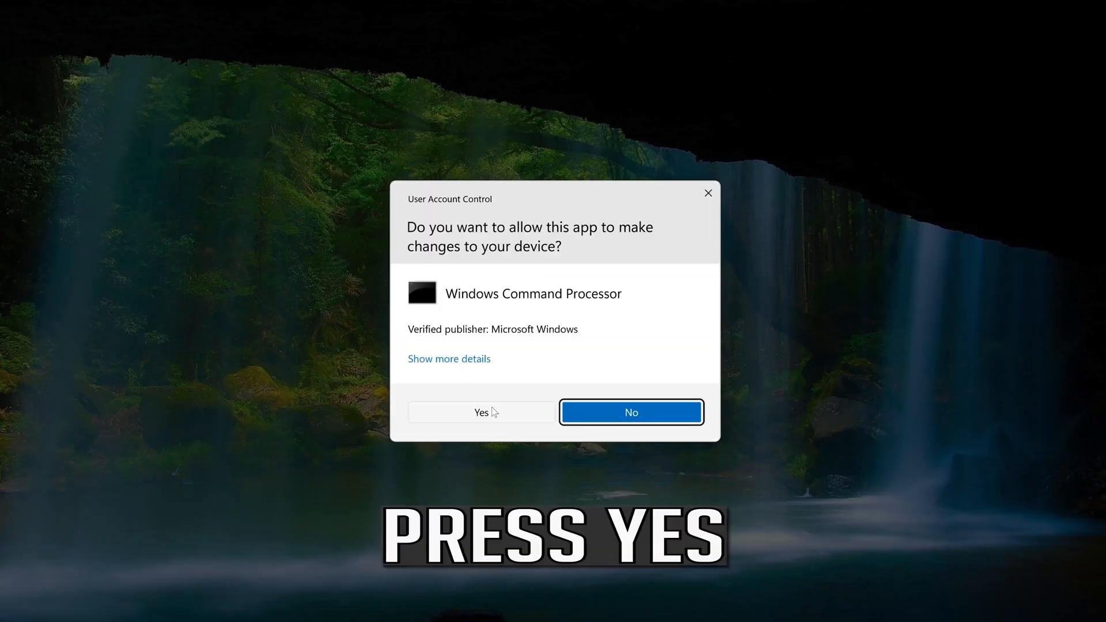
{"action": "left_click", "coordinate": [480, 413]}
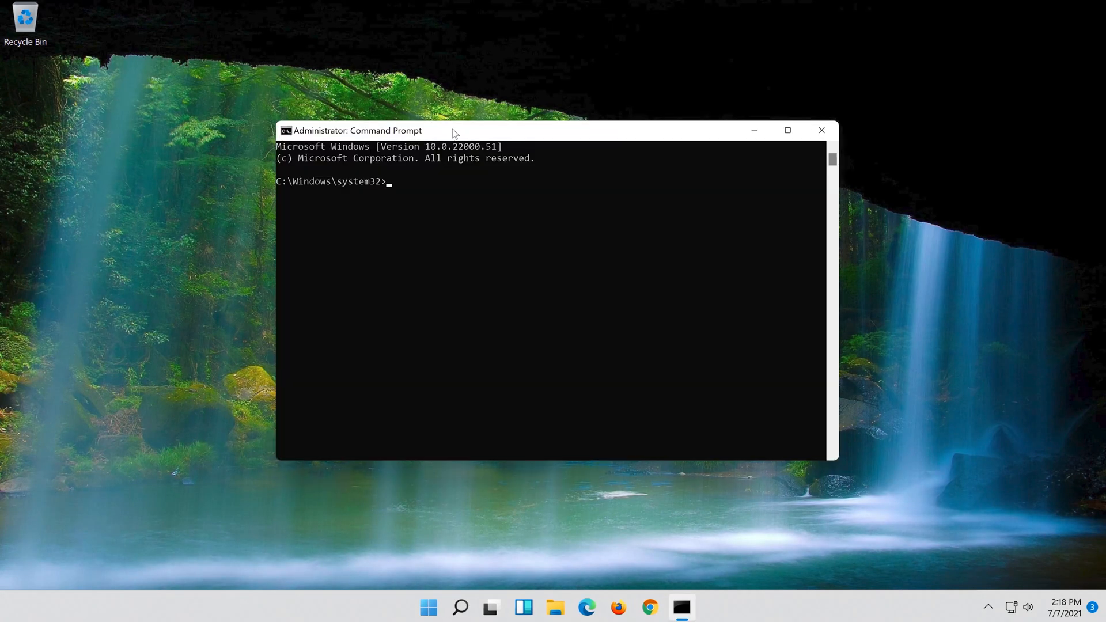
Run 'netsh int ip reset c:\resetlog.txt' to reset the IP stack with a log file.
{"action": "type", "text": "net"}
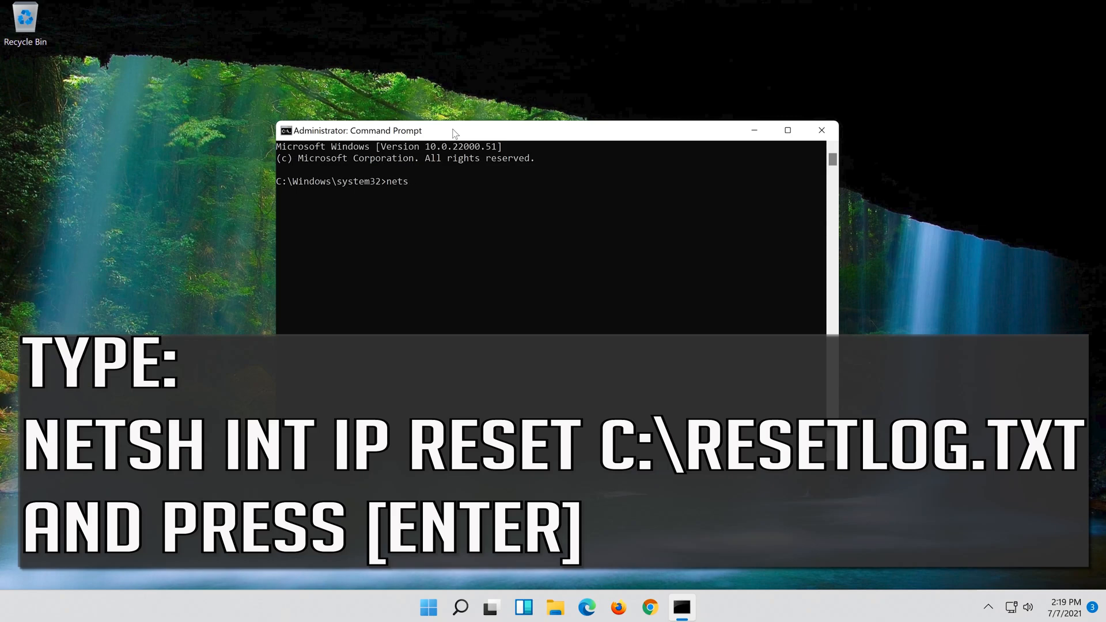
{"action": "type", "text": "sh int ip r"}
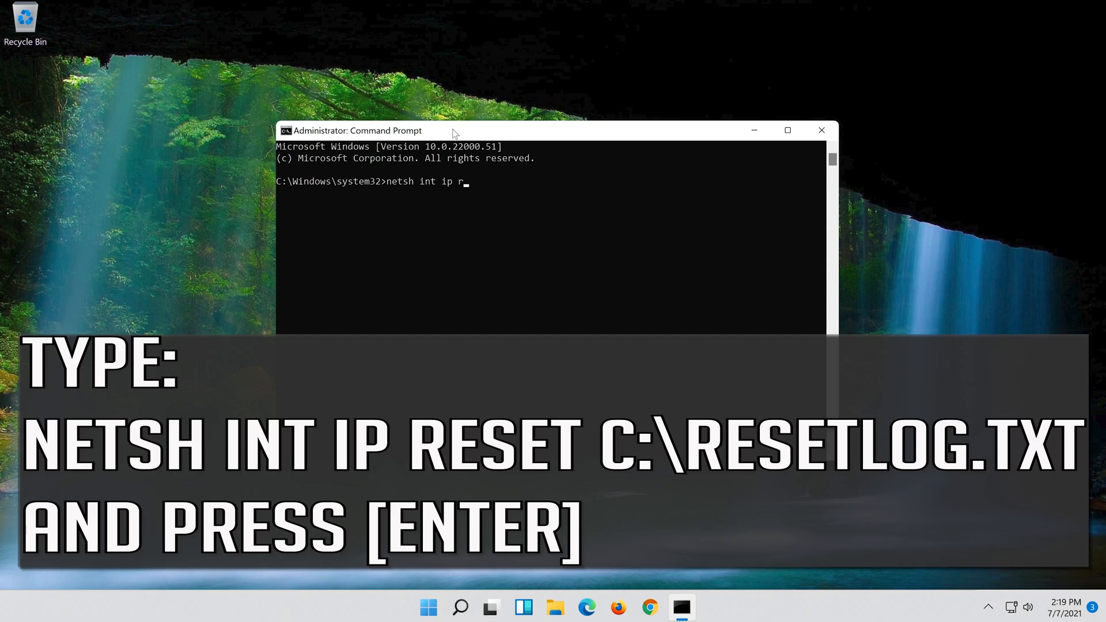
{"action": "type", "text": "eset c:\\rese"}
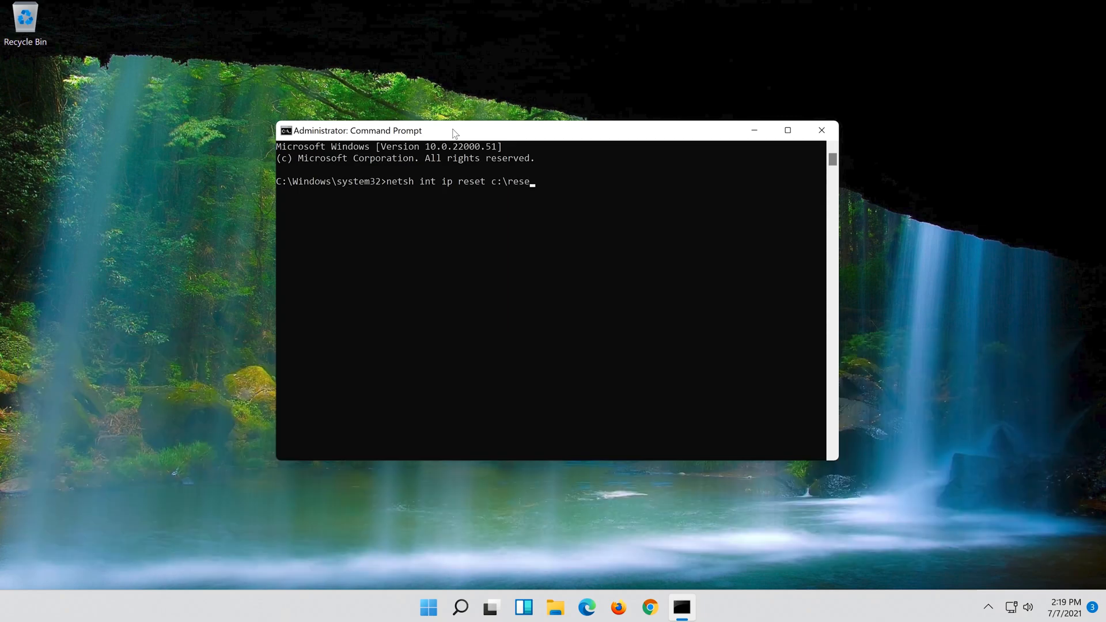
{"action": "type", "text": "tlog."}
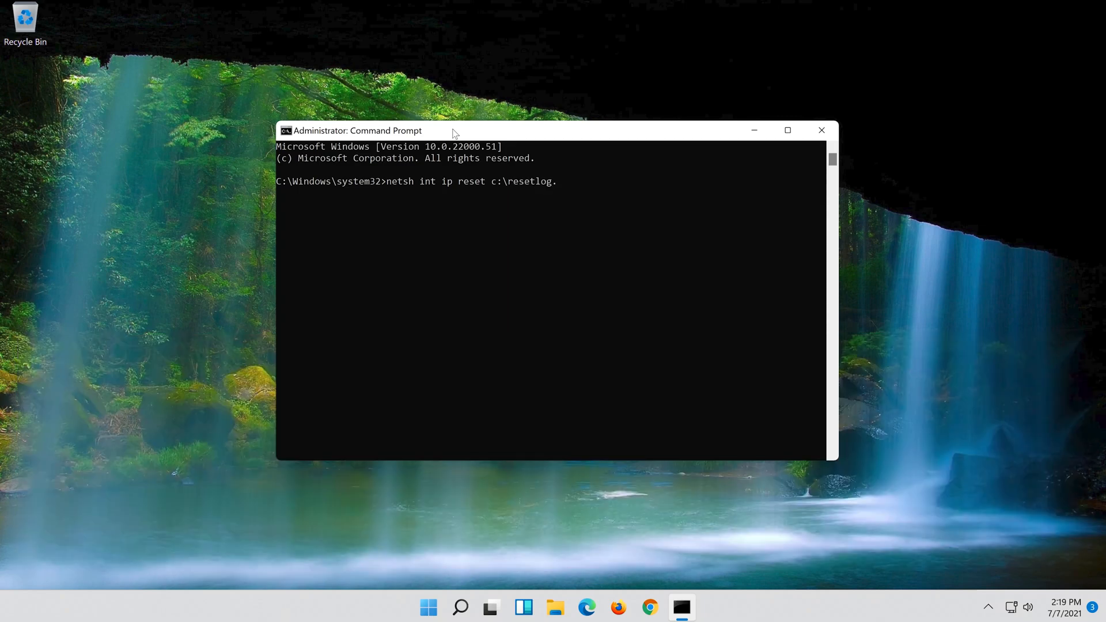
{"action": "type", "text": "txt"}
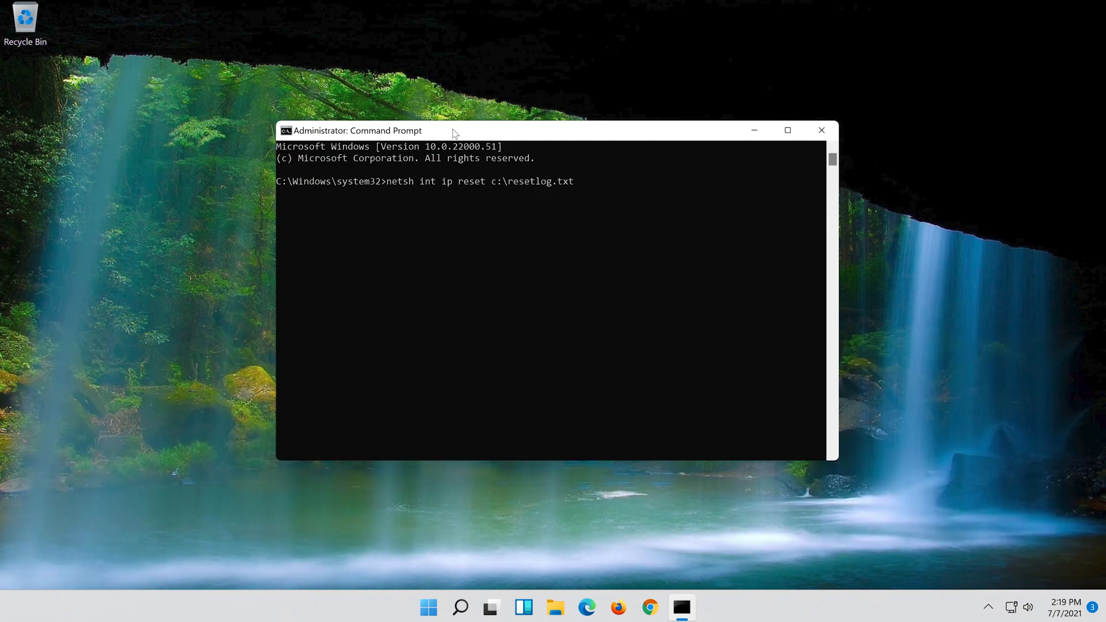
{"action": "key", "text": "Enter"}
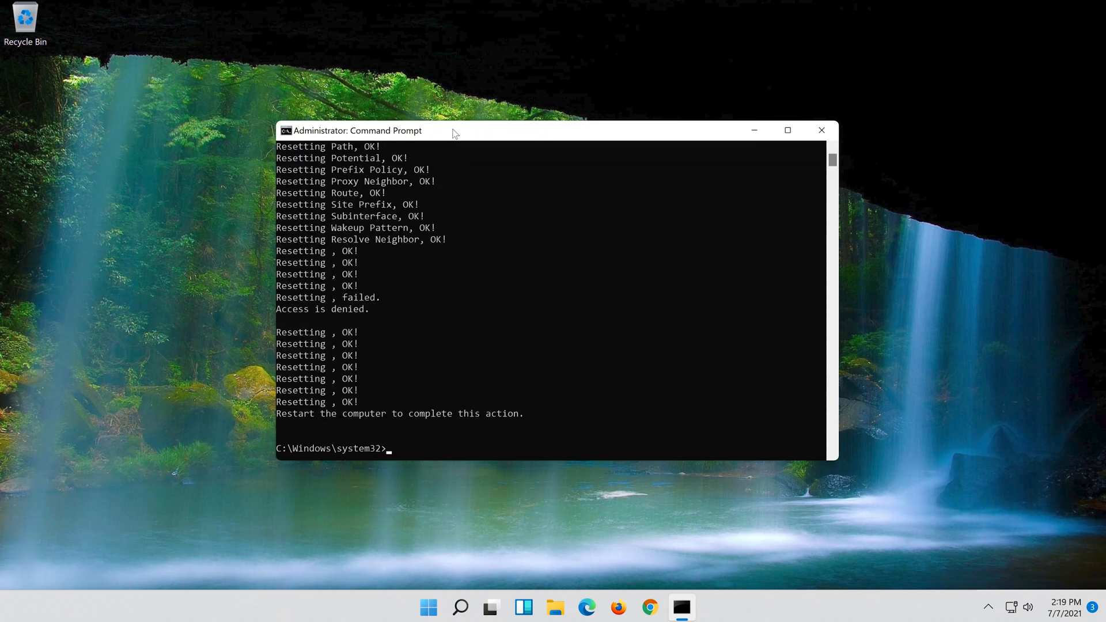
Run 'netsh winsock reset' to rebuild the Winsock catalog.
{"action": "type", "text": "n"}
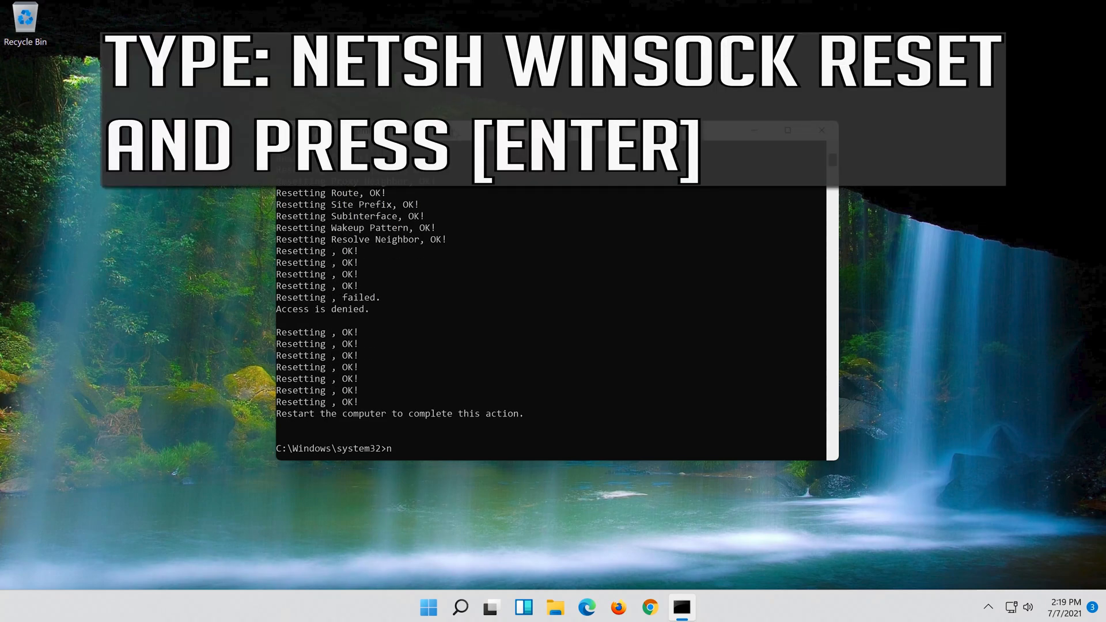
{"action": "type", "text": "etsh"}
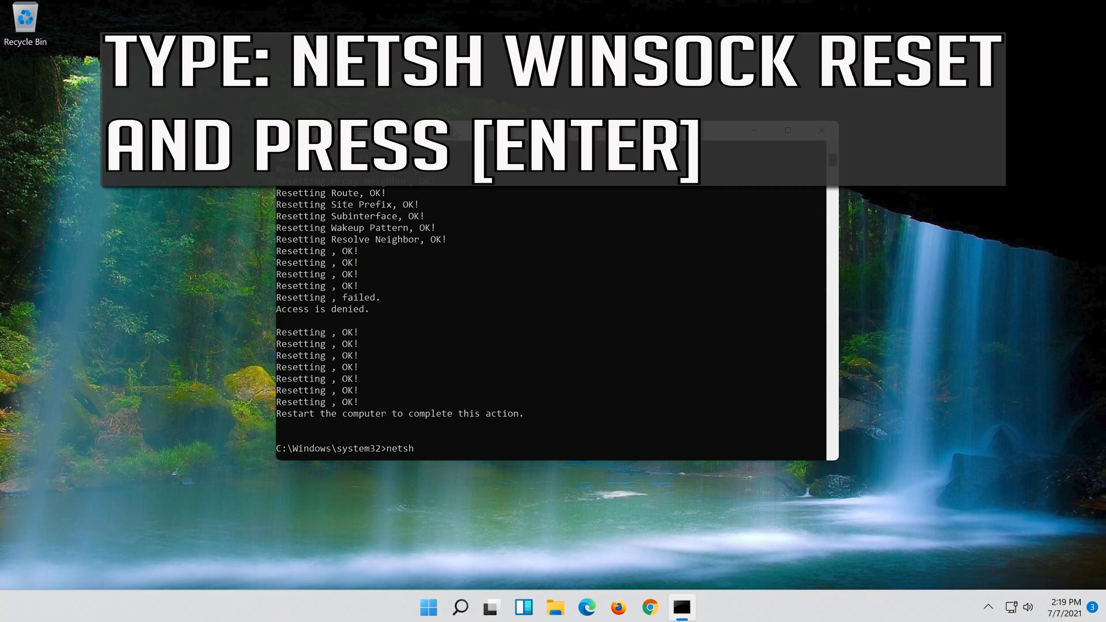
{"action": "type", "text": "w"}
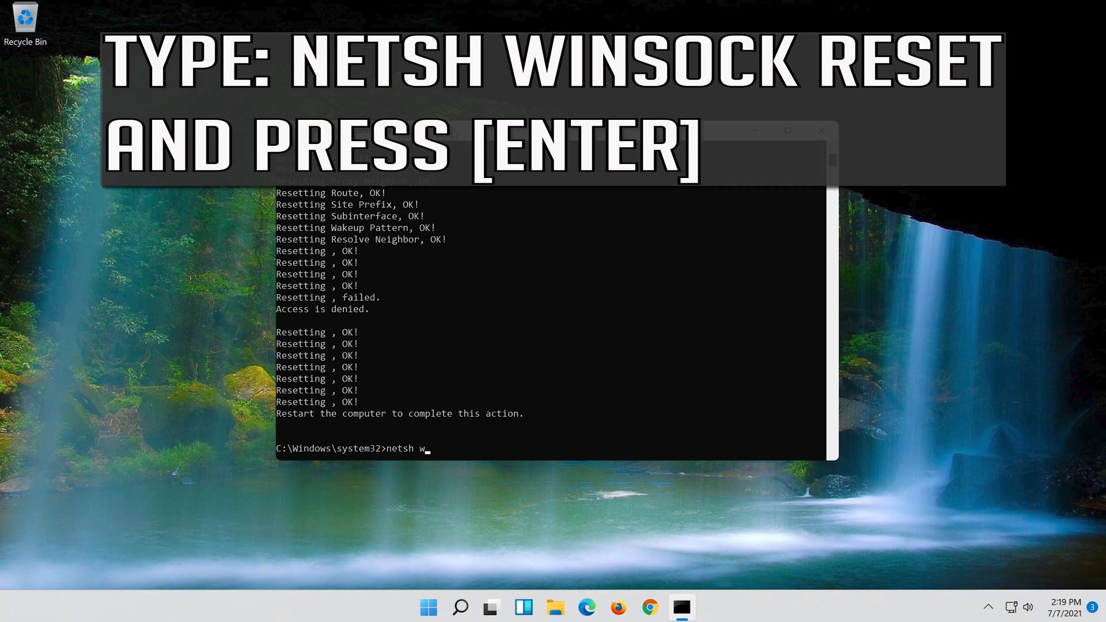
{"action": "type", "text": "insoc"}
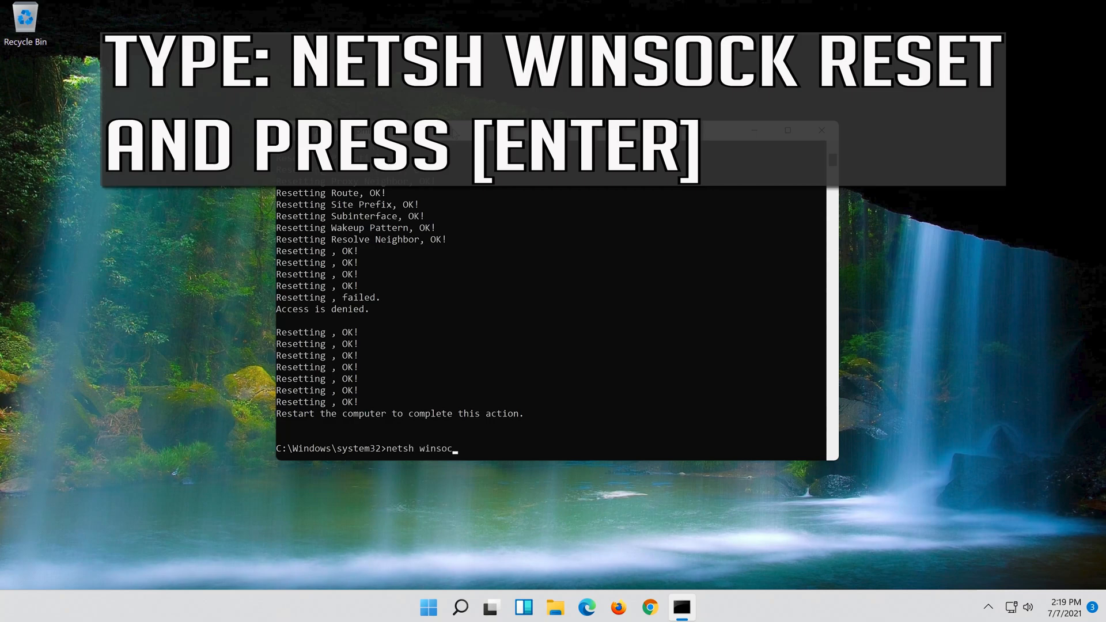
{"action": "type", "text": "k"}
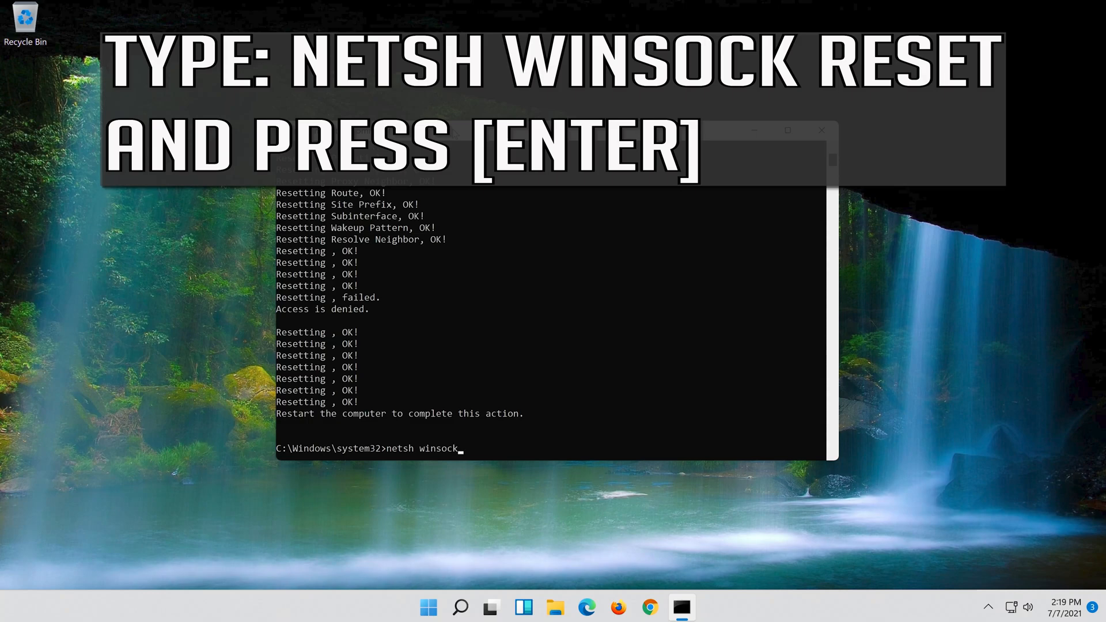
{"action": "type", "text": "reset"}
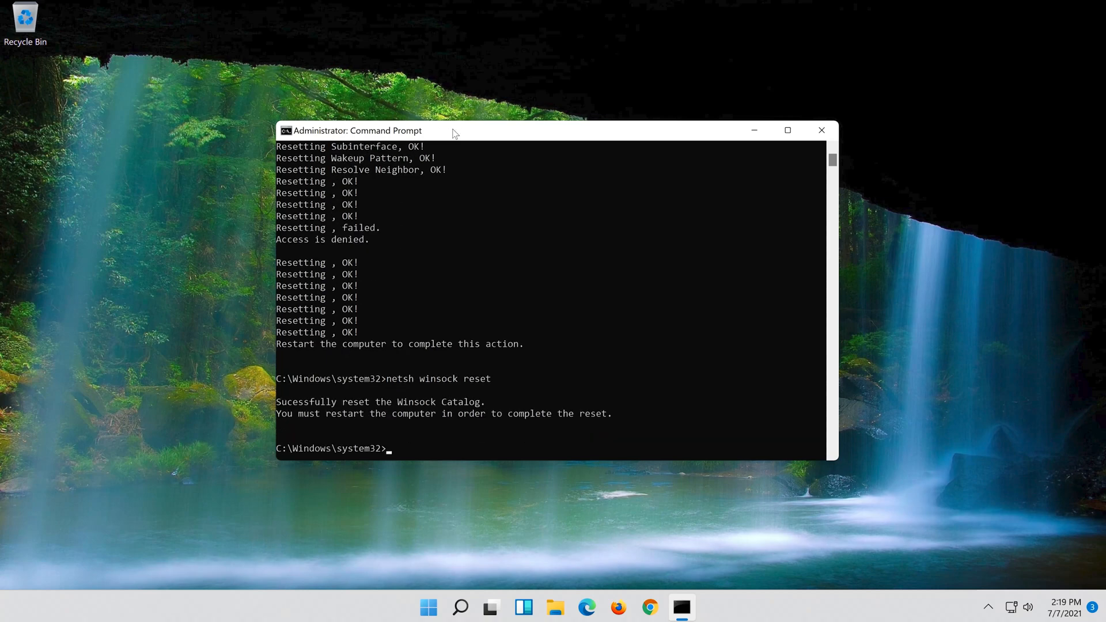
Run 'ipconfig /flushdns' to clear the DNS resolver cache.
{"action": "type", "text": "ipconfig /"}
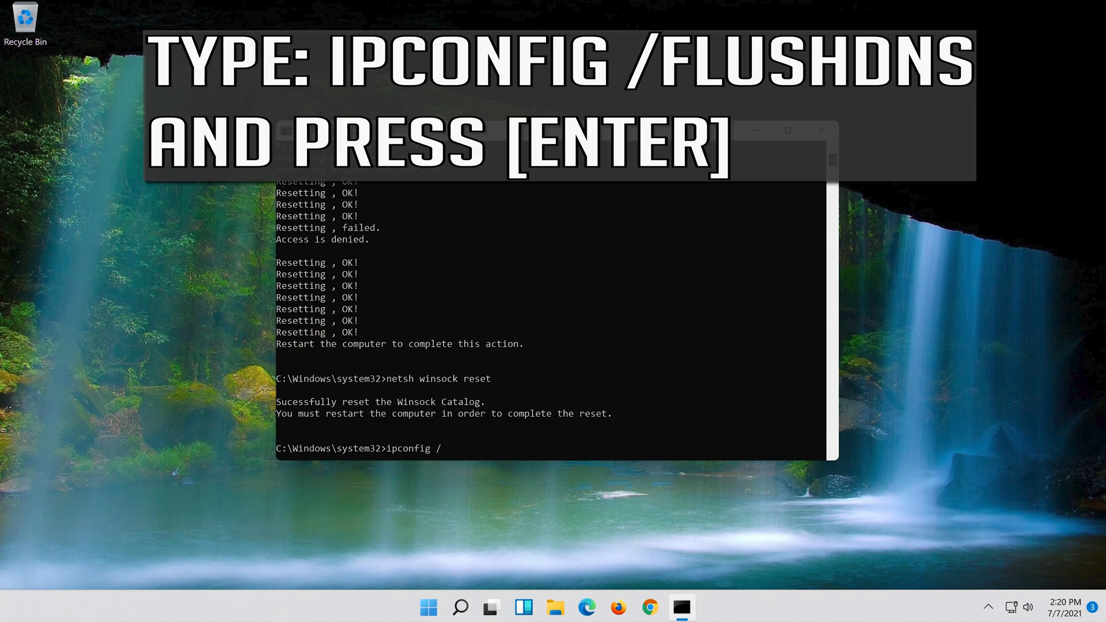
{"action": "type", "text": "flus"}
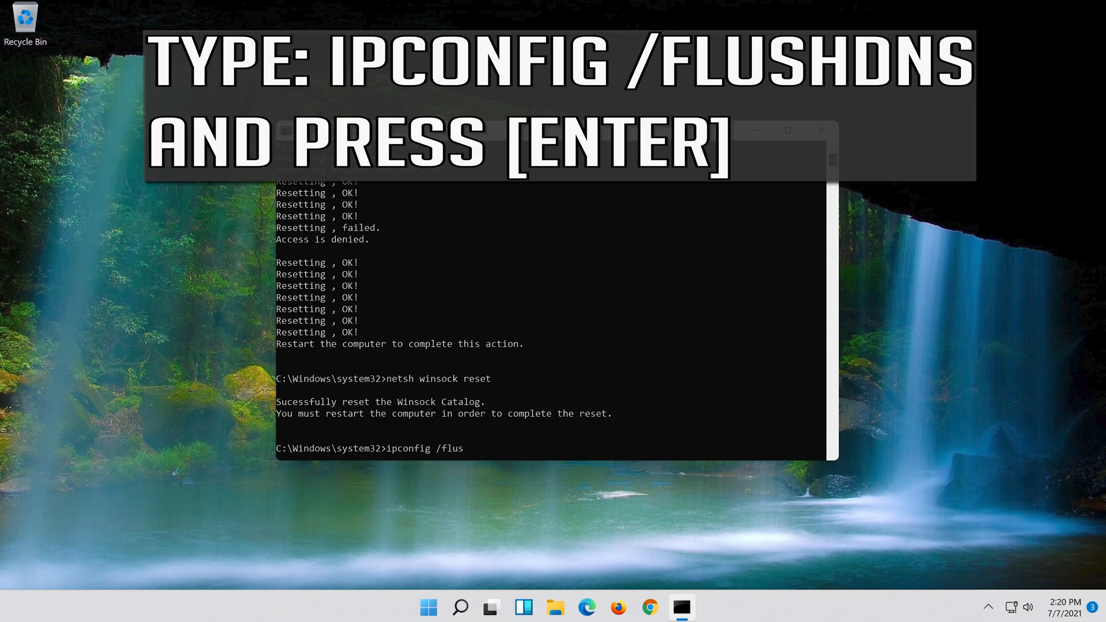
{"action": "type", "text": "hdns"}
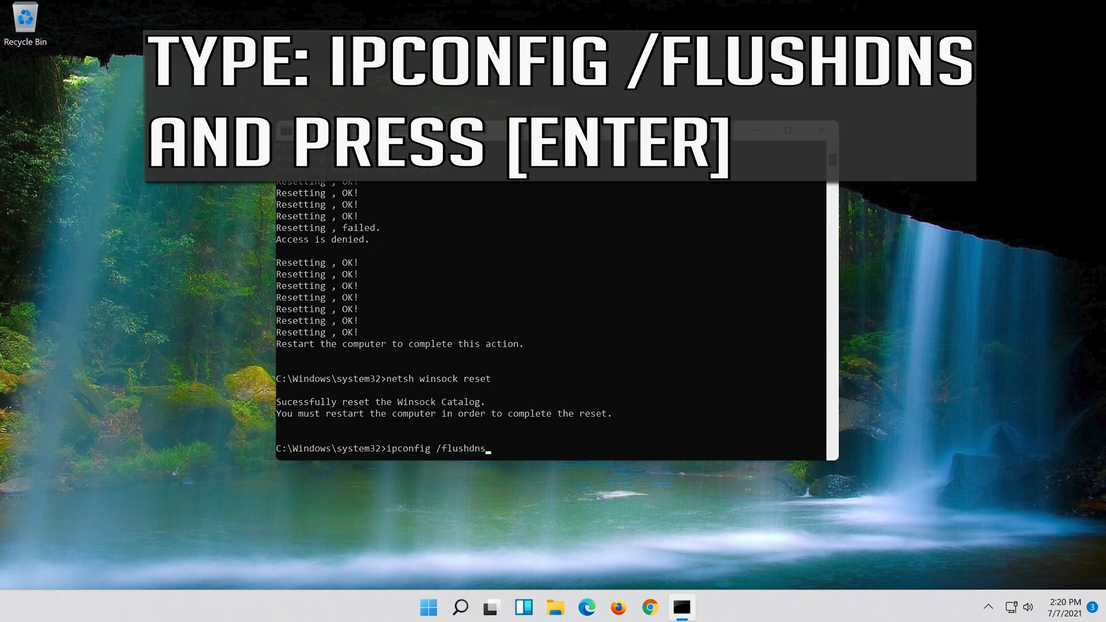
{"action": "key", "text": "Enter"}
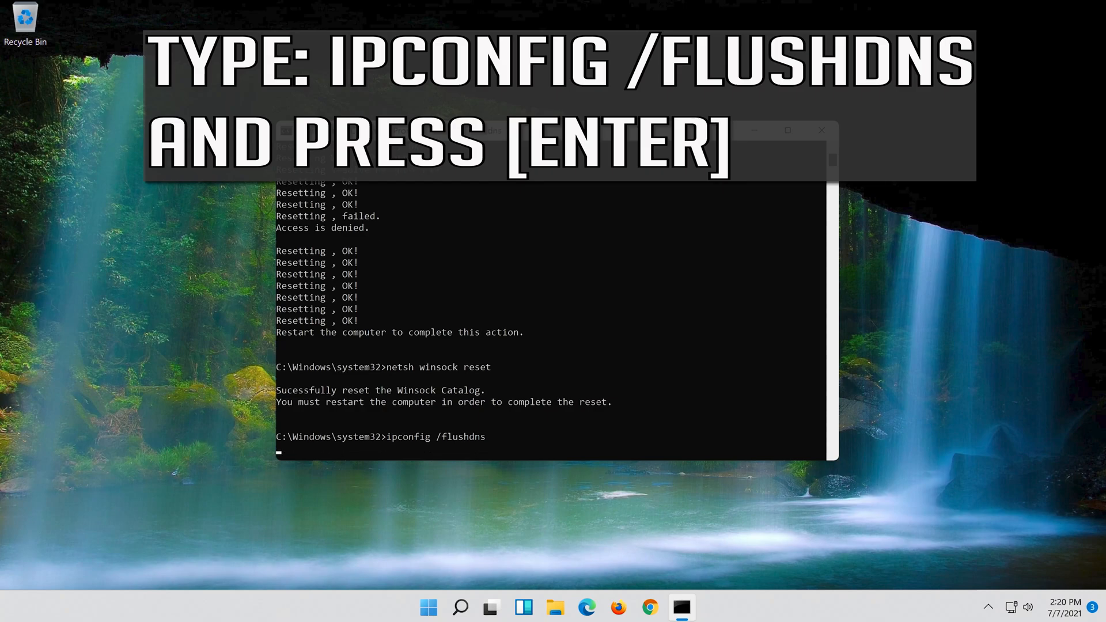
{"action": "key", "text": "Enter"}
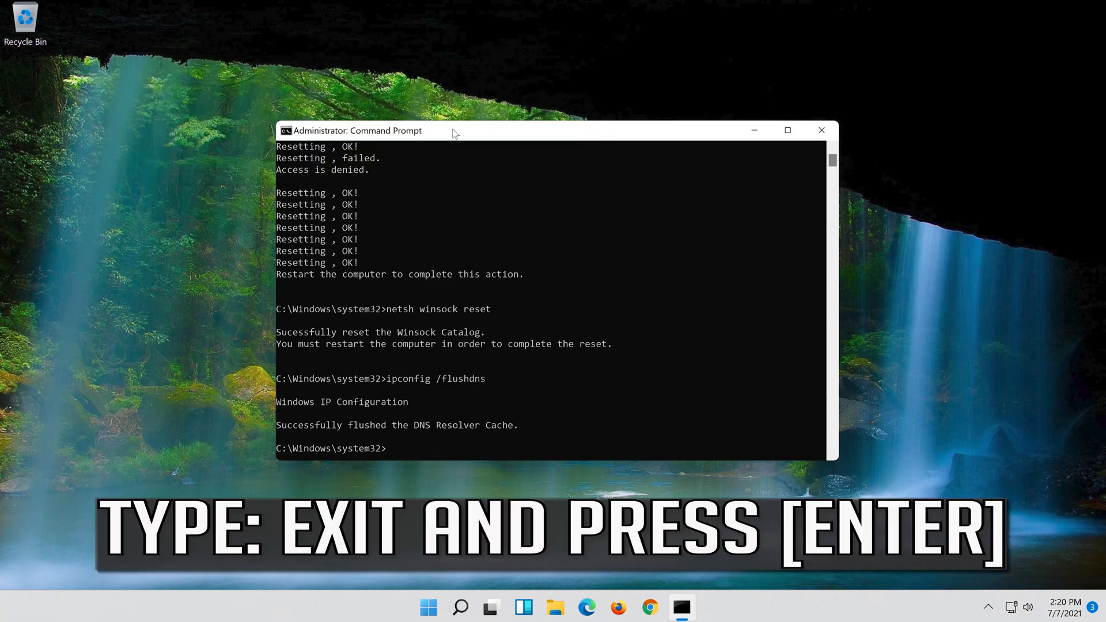
Exit the administrator Command Prompt and begin restarting the PC from Start.
{"action": "type", "text": "exi"}
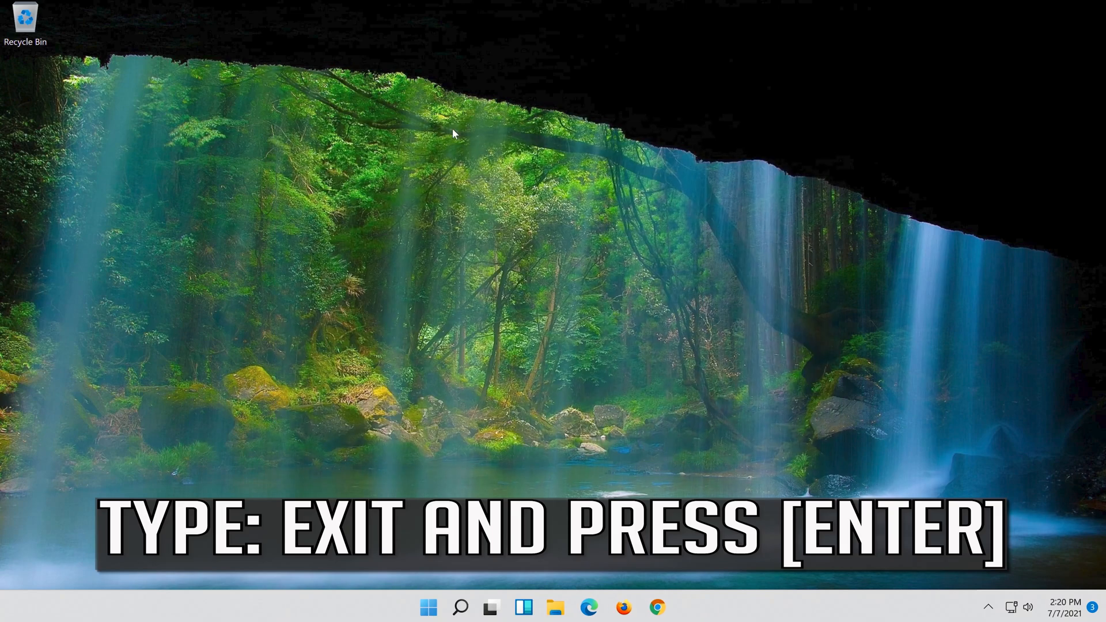
{"action": "key", "text": "enter"}
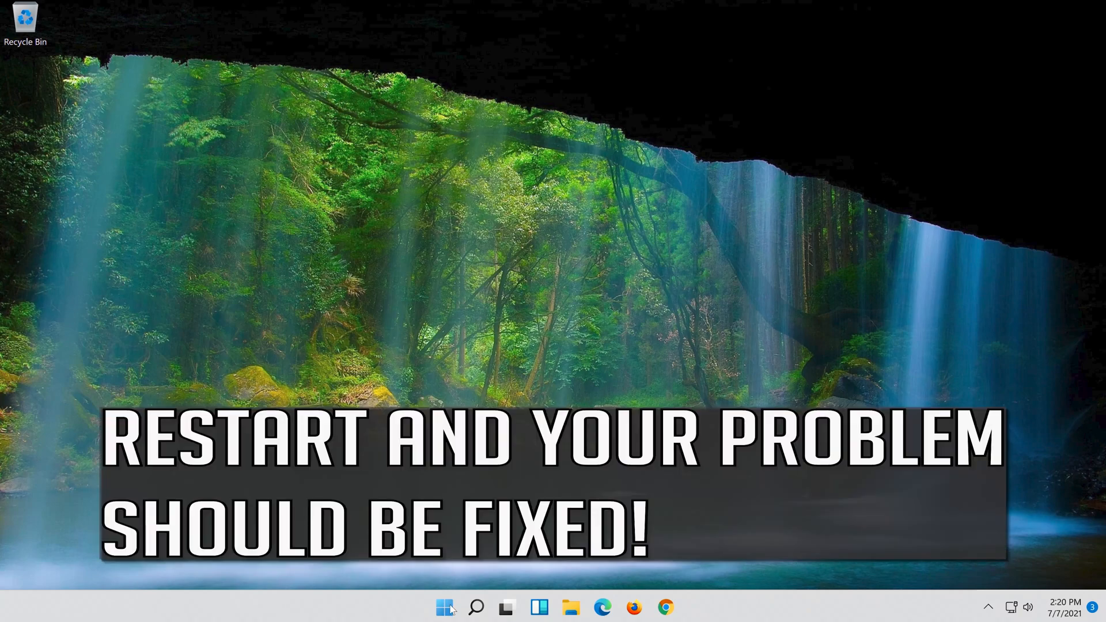
{"action": "mouse_move", "coordinate": [440, 607]}
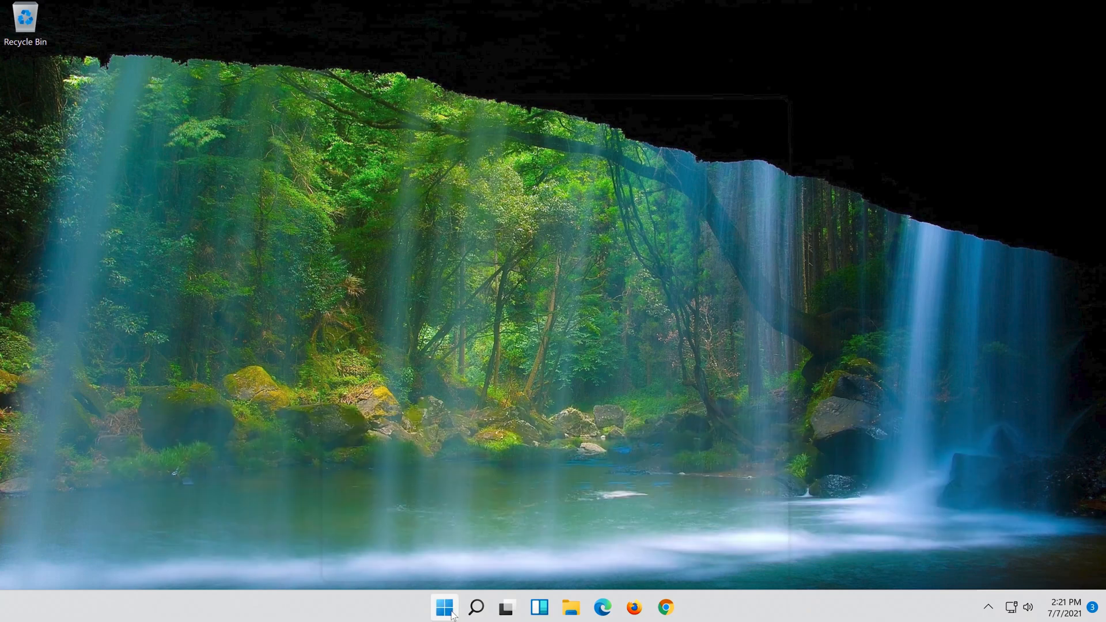
{"action": "left_click", "coordinate": [443, 608]}
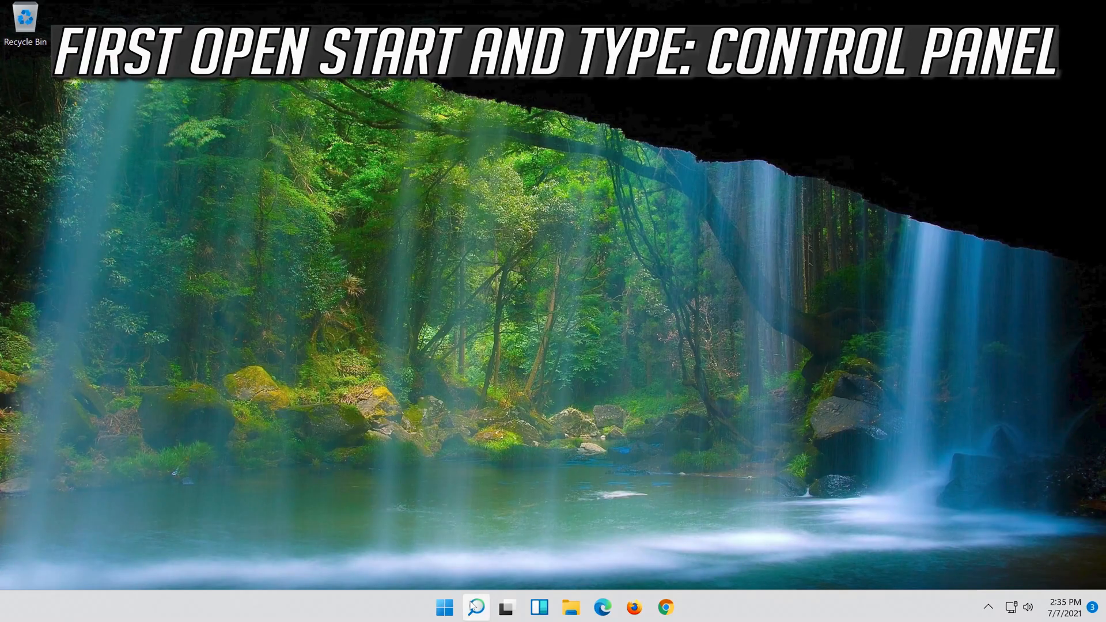
Launch Control Panel from a taskbar search.
{"action": "left_click", "coordinate": [474, 606]}
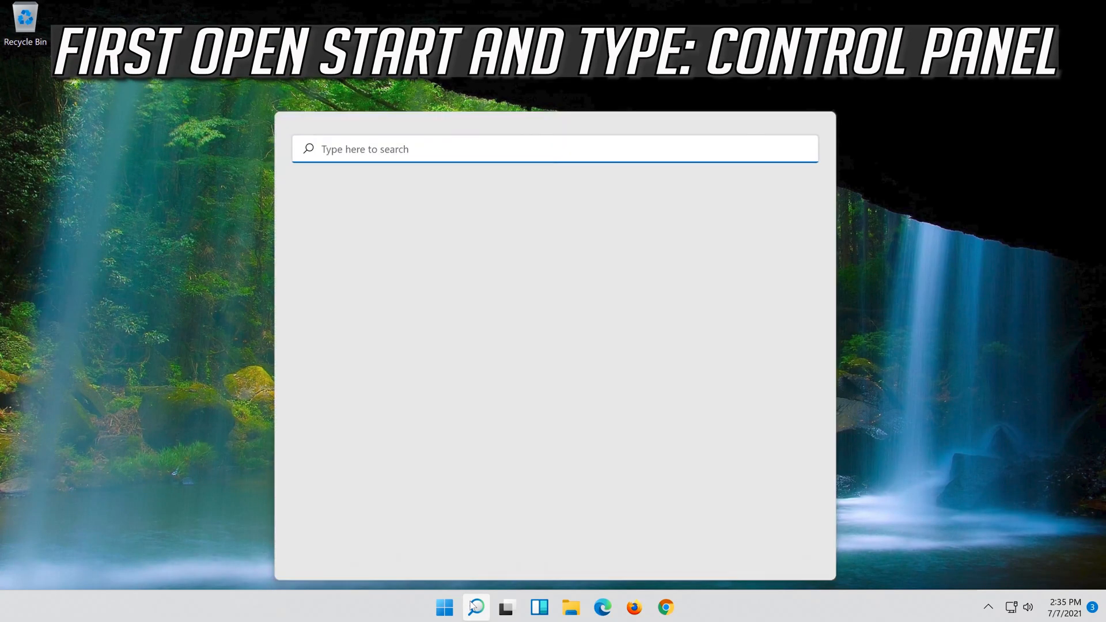
{"action": "type", "text": "control panel"}
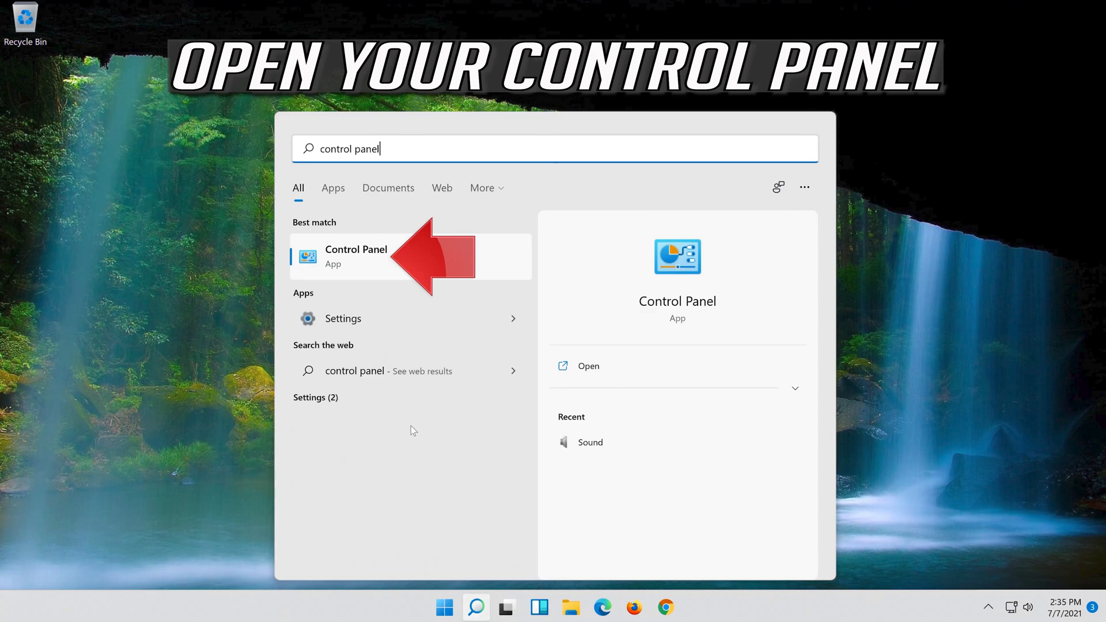
{"action": "mouse_move", "coordinate": [407, 274]}
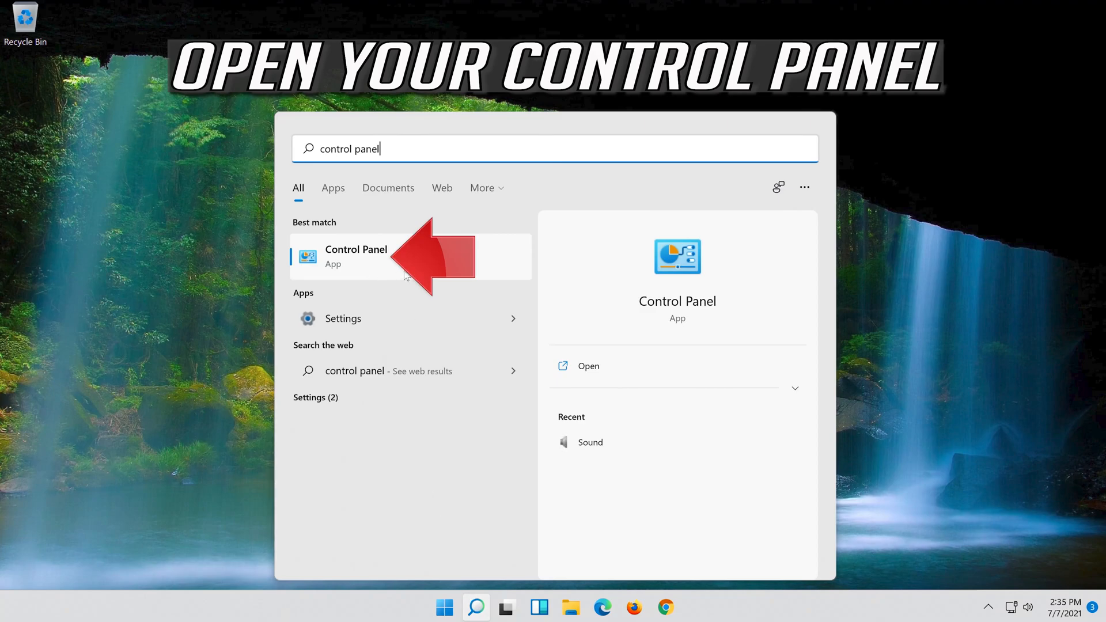
{"action": "left_click", "coordinate": [356, 258]}
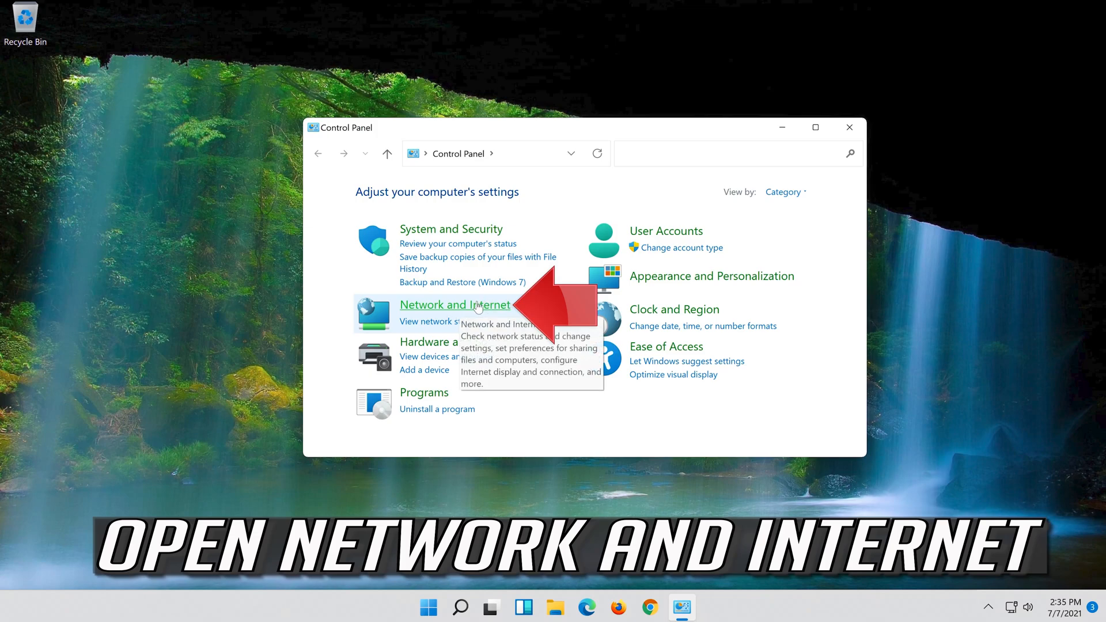
Reach Network and Sharing Center and bring up the Ethernet0 status window.
{"action": "left_click", "coordinate": [454, 304]}
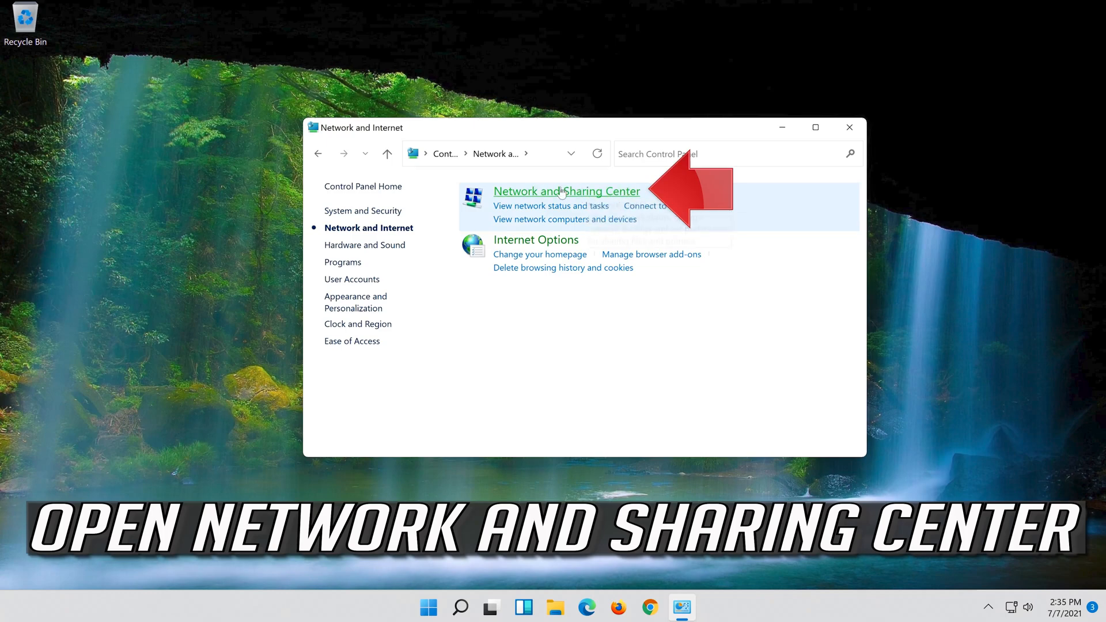
{"action": "mouse_move", "coordinate": [544, 192]}
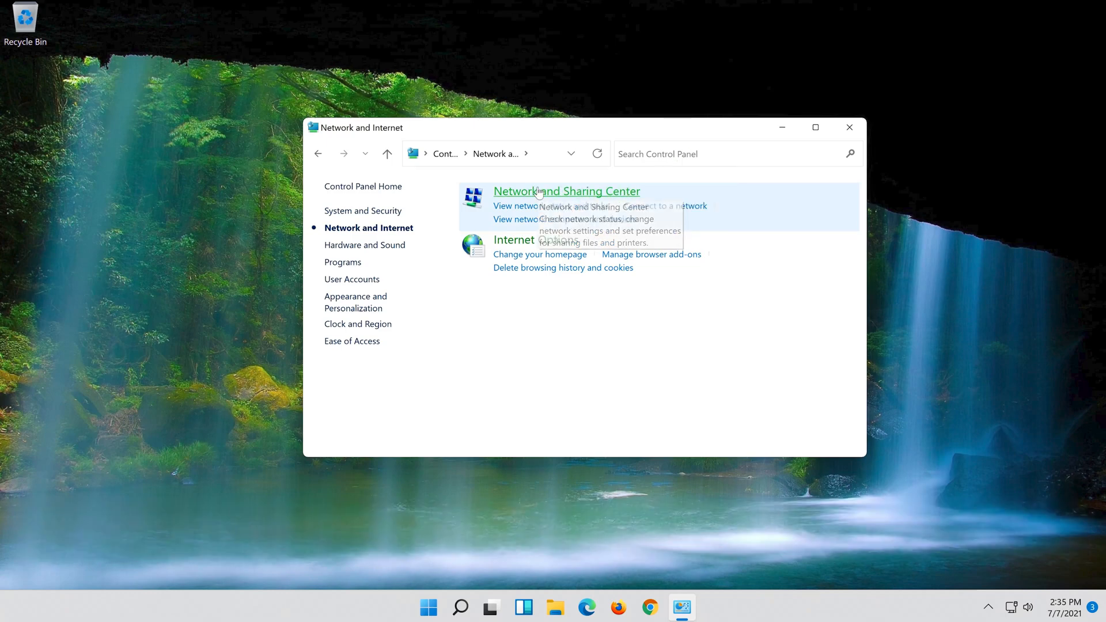
{"action": "left_click", "coordinate": [537, 191]}
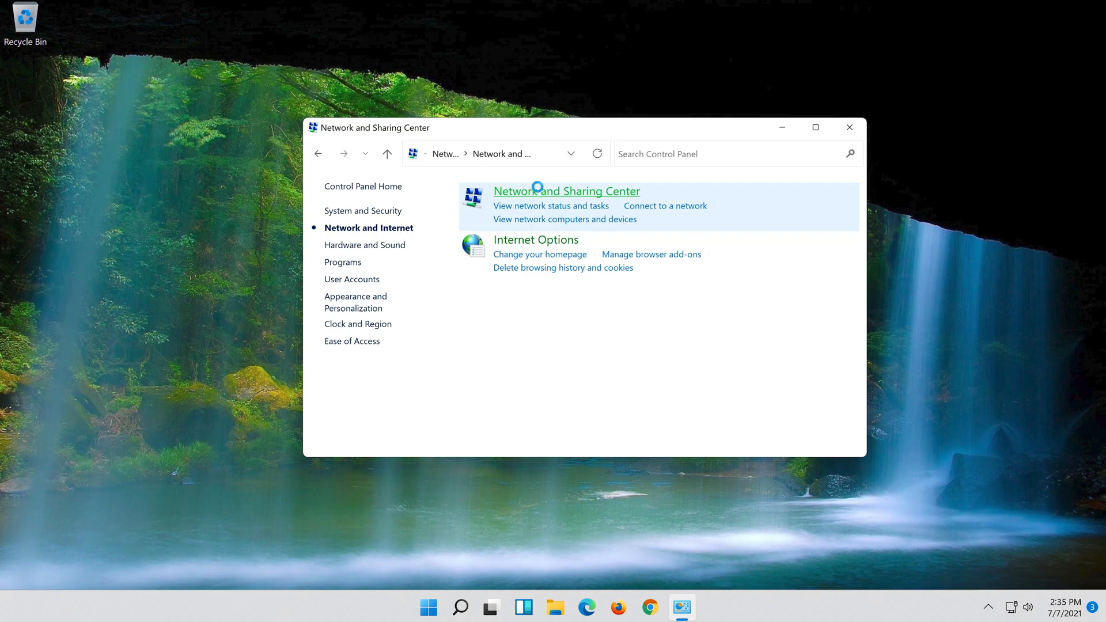
{"action": "left_click", "coordinate": [567, 191]}
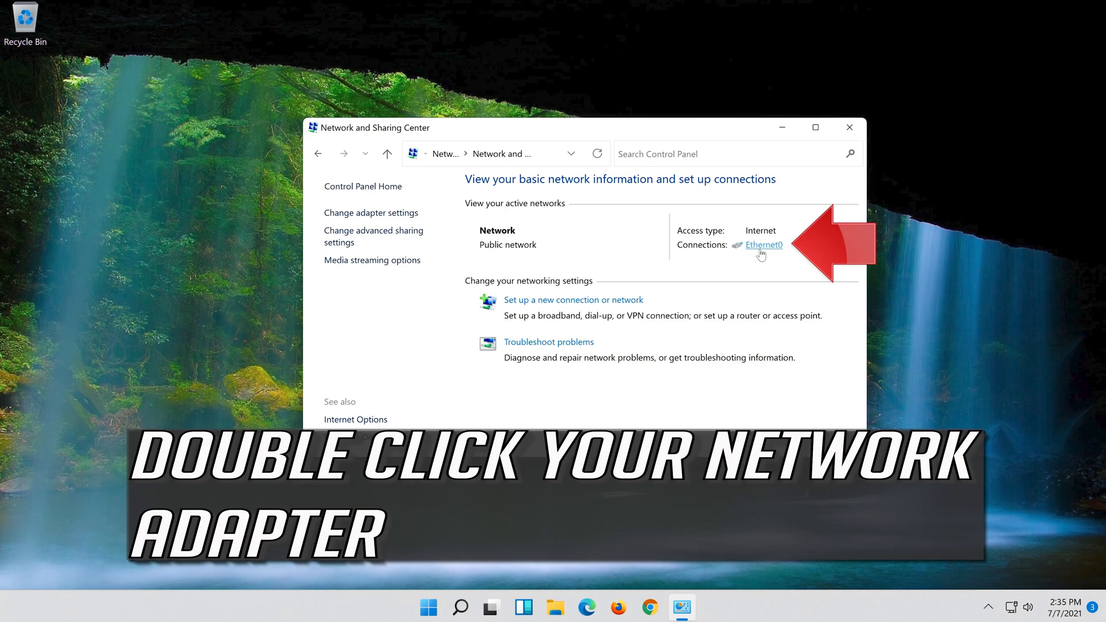
{"action": "double_click", "coordinate": [763, 244]}
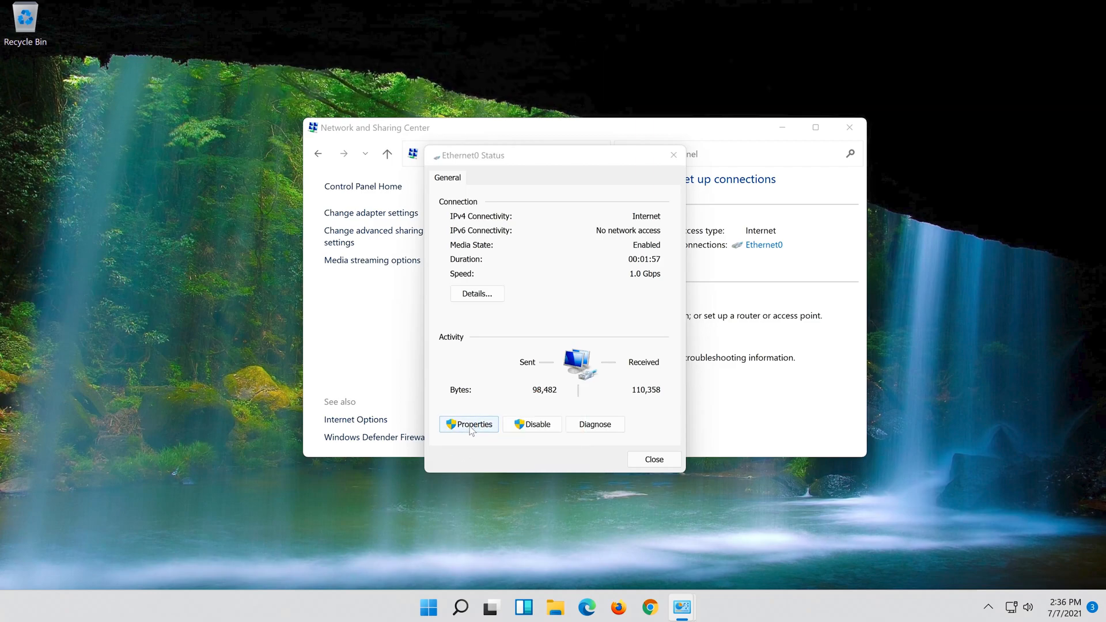
From Ethernet0 properties, reach the Internet Protocol Version 4 (TCP/IPv4) properties.
{"action": "left_click", "coordinate": [468, 424]}
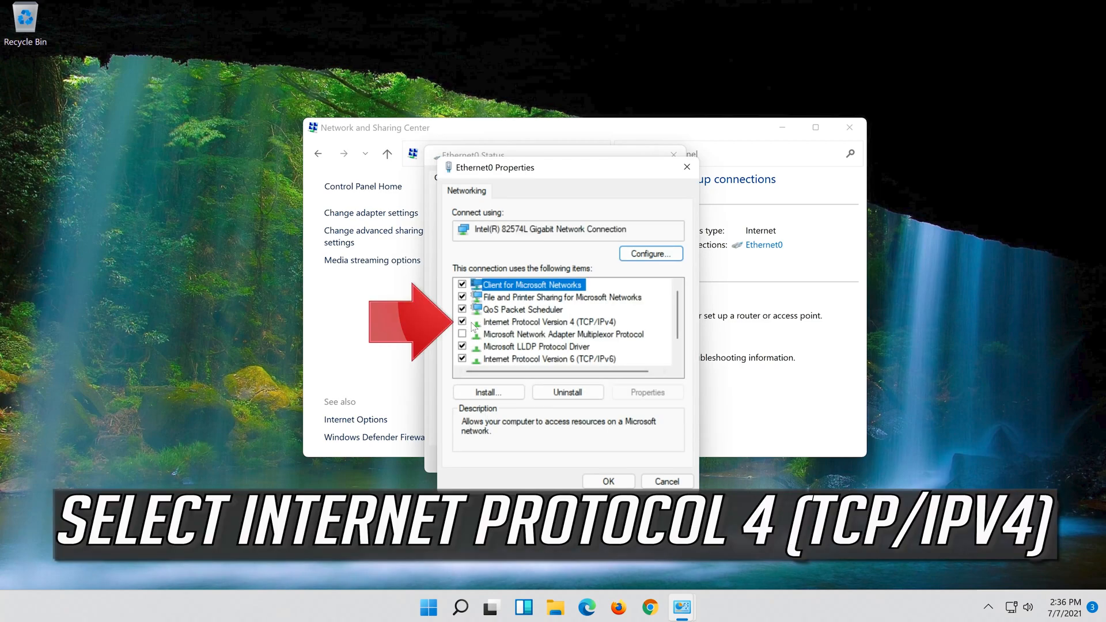
{"action": "left_click", "coordinate": [549, 323]}
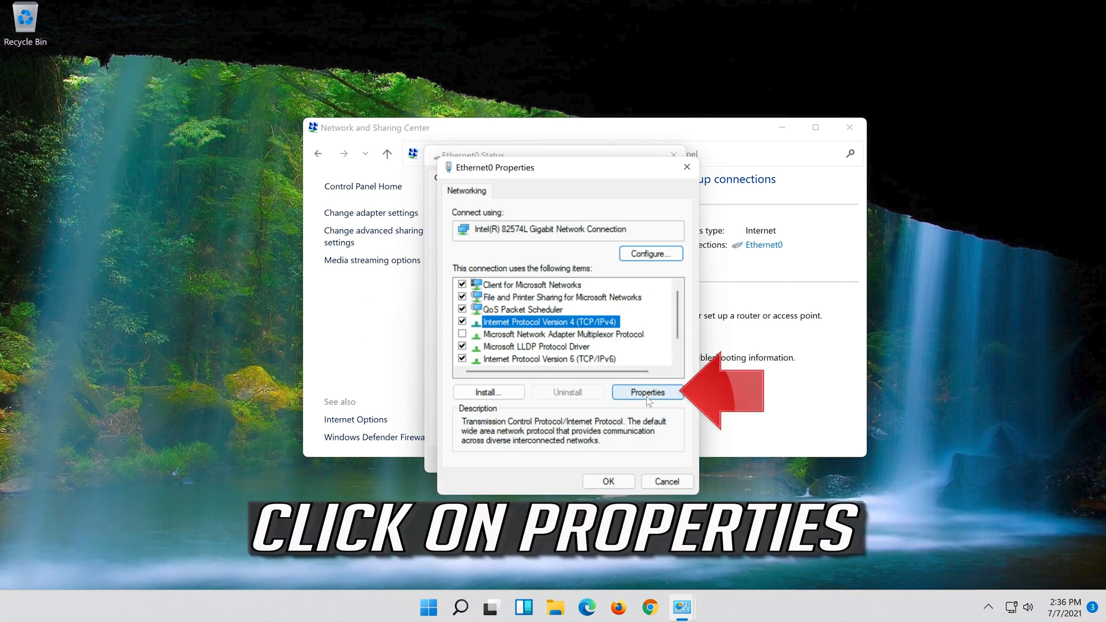
{"action": "left_click", "coordinate": [648, 392]}
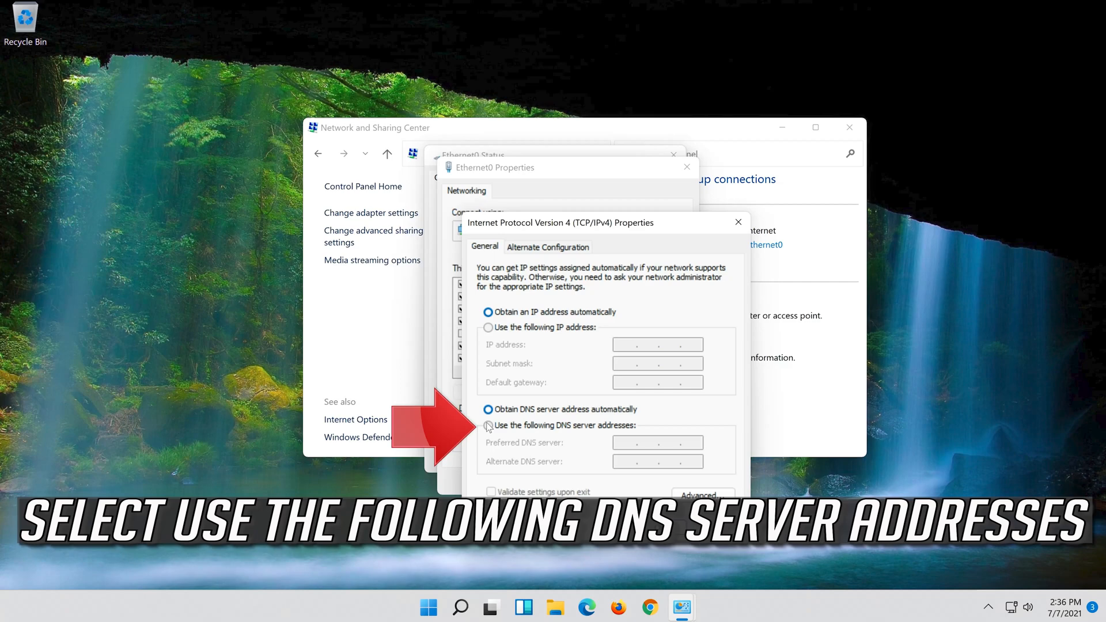
Enter manual DNS servers 8.8.8.8 preferred and 8.8.4.4 alternate.
{"action": "left_click", "coordinate": [488, 426]}
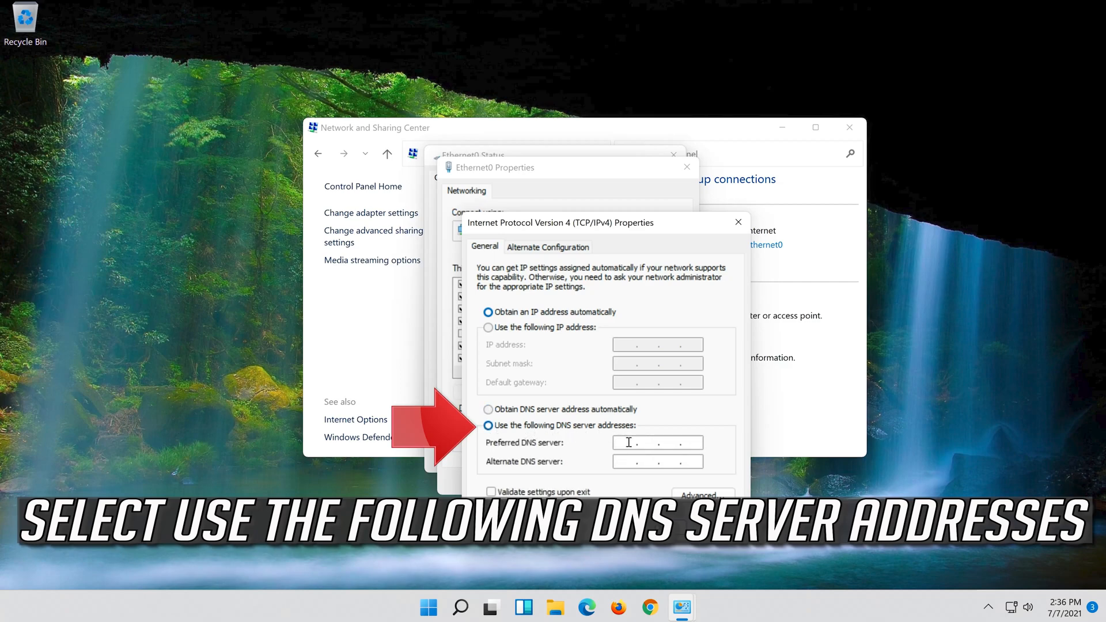
{"action": "type", "text": "8. . ."}
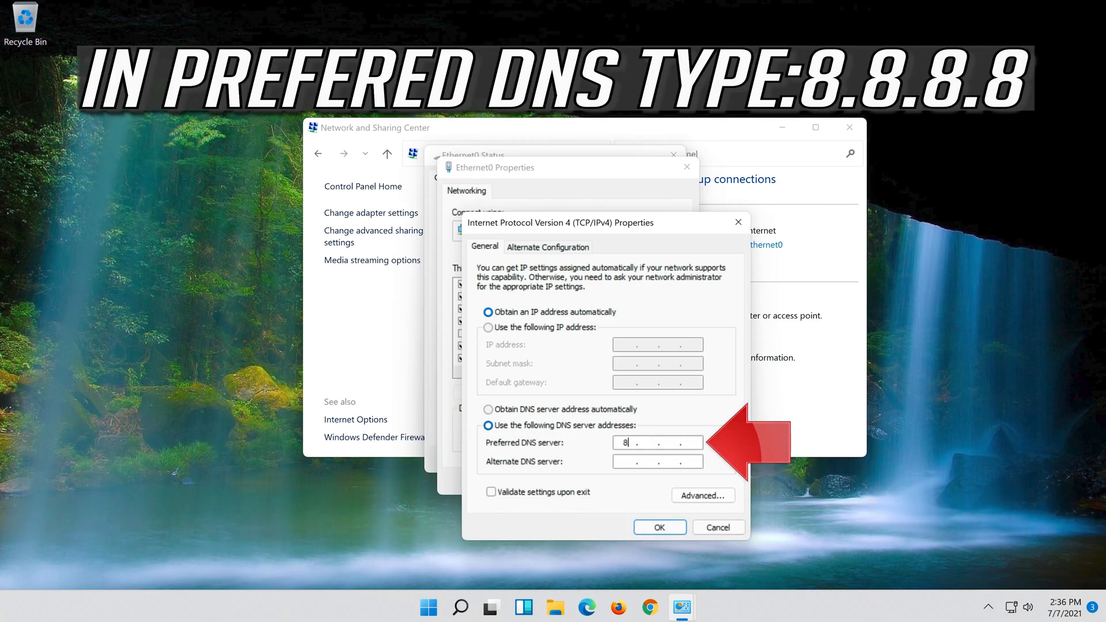
{"action": "type", "text": "8"}
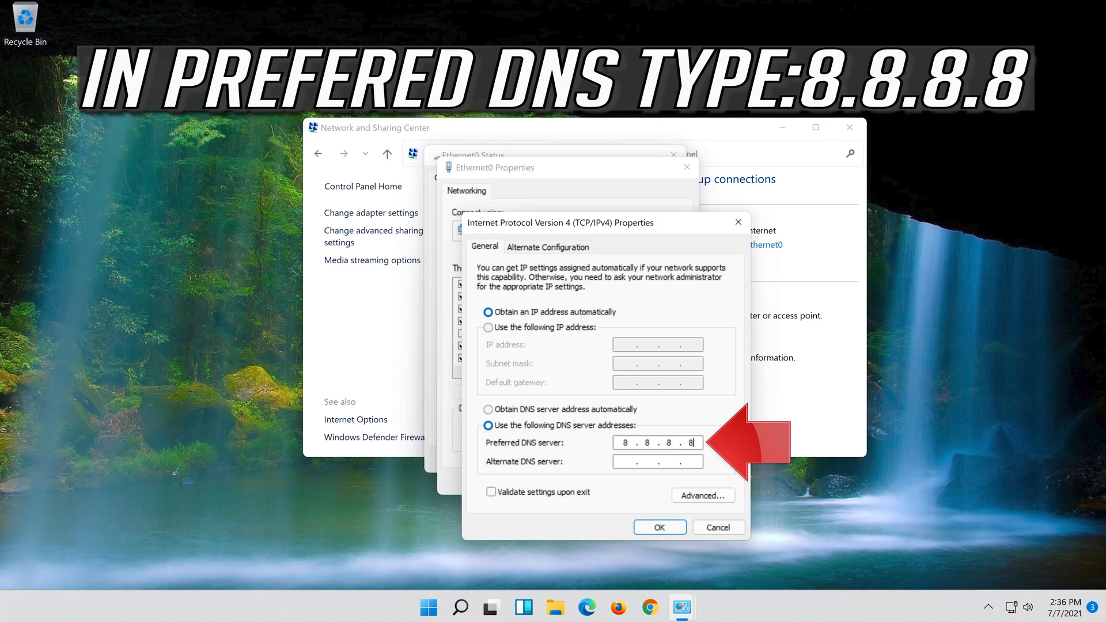
{"action": "left_click", "coordinate": [628, 461]}
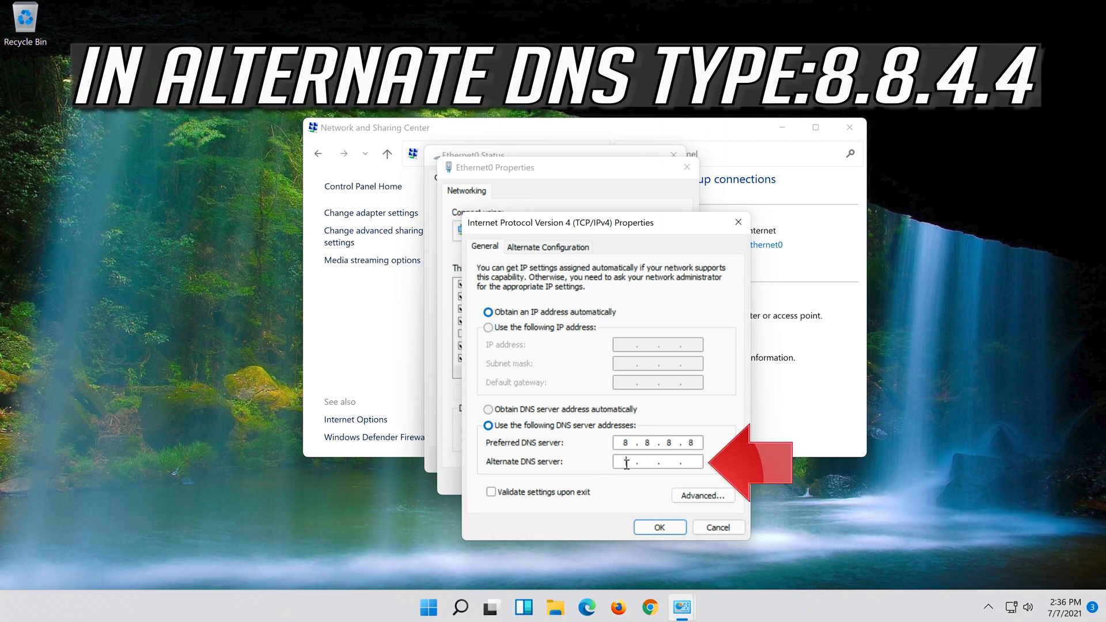
{"action": "type", "text": "88"}
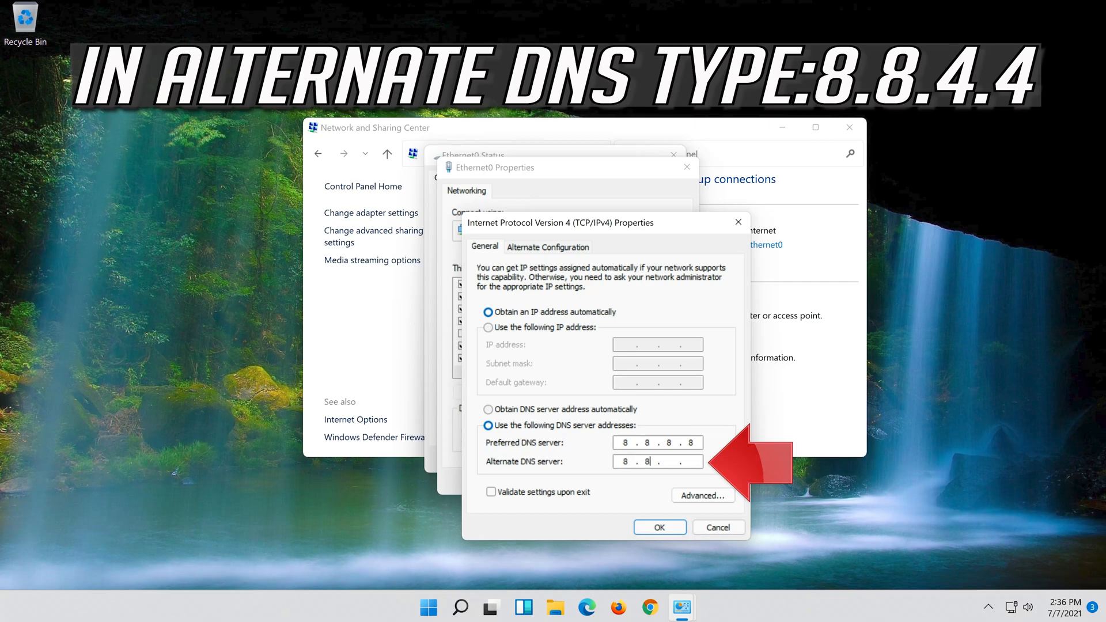
{"action": "type", "text": "4"}
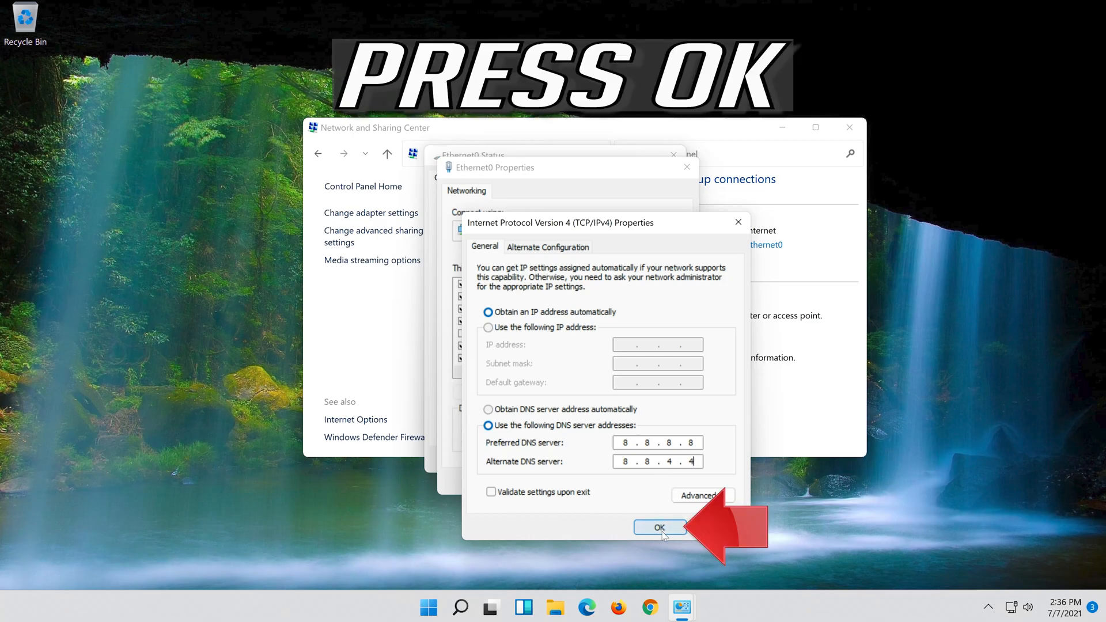
Save the DNS settings and close the Ethernet0 property and status windows.
{"action": "left_click", "coordinate": [660, 528]}
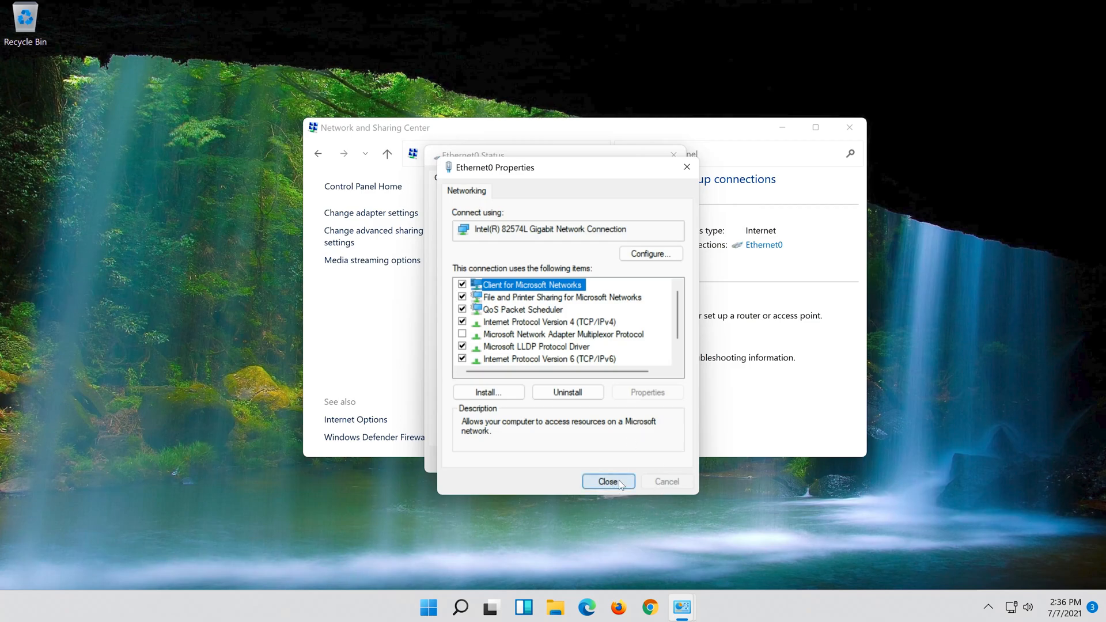
{"action": "left_click", "coordinate": [608, 481]}
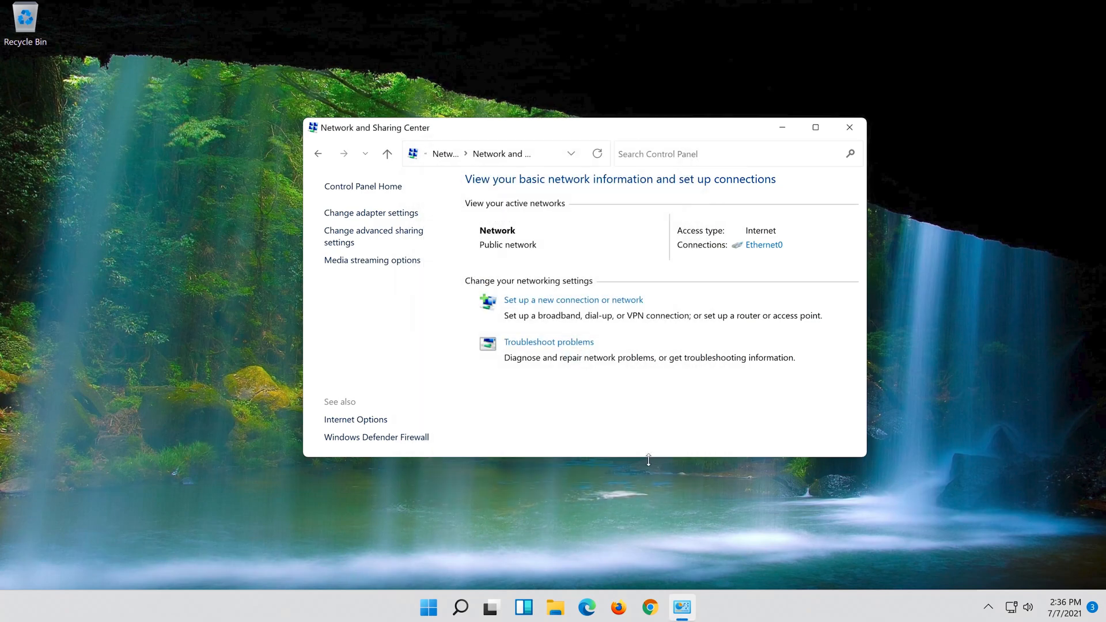
{"action": "left_click", "coordinate": [849, 127]}
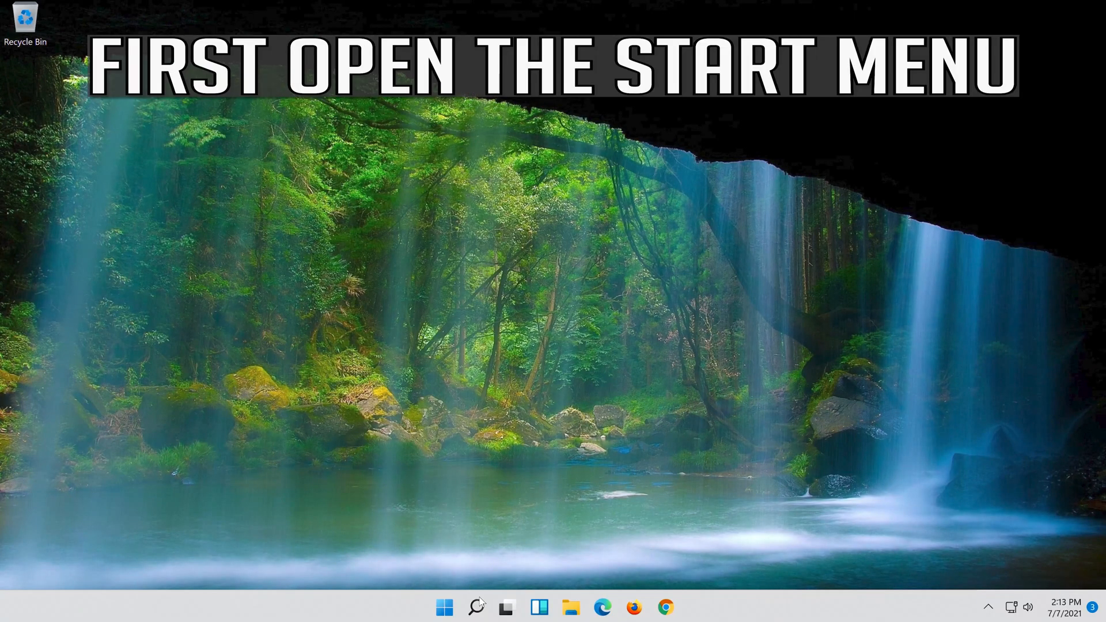
Launch Settings from a taskbar search and go to Network & internet.
{"action": "left_click", "coordinate": [472, 606]}
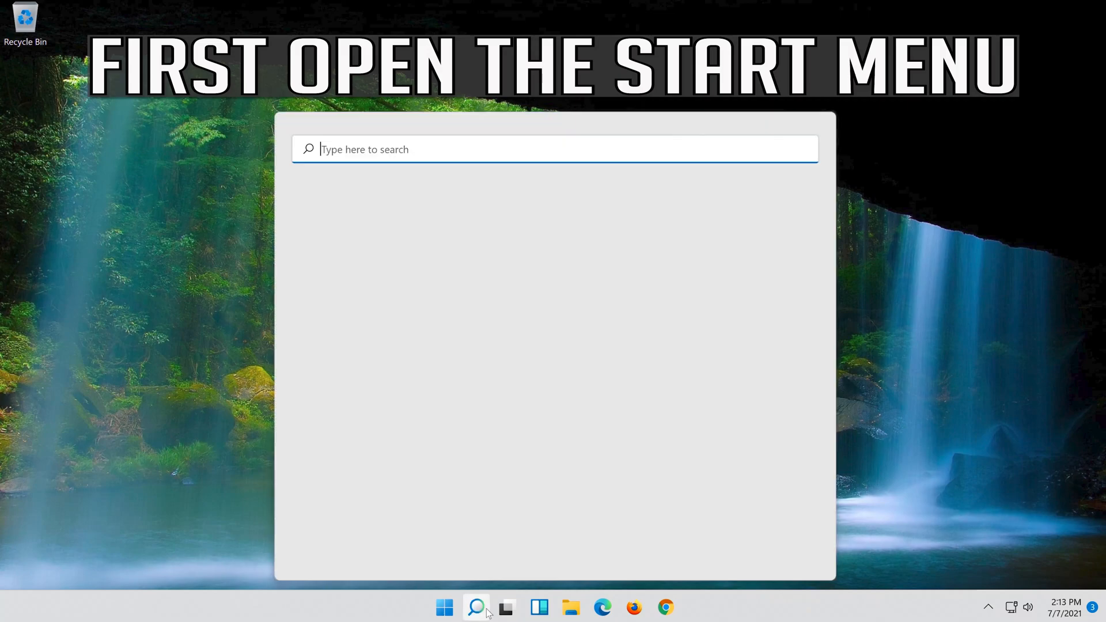
{"action": "type", "text": "settings"}
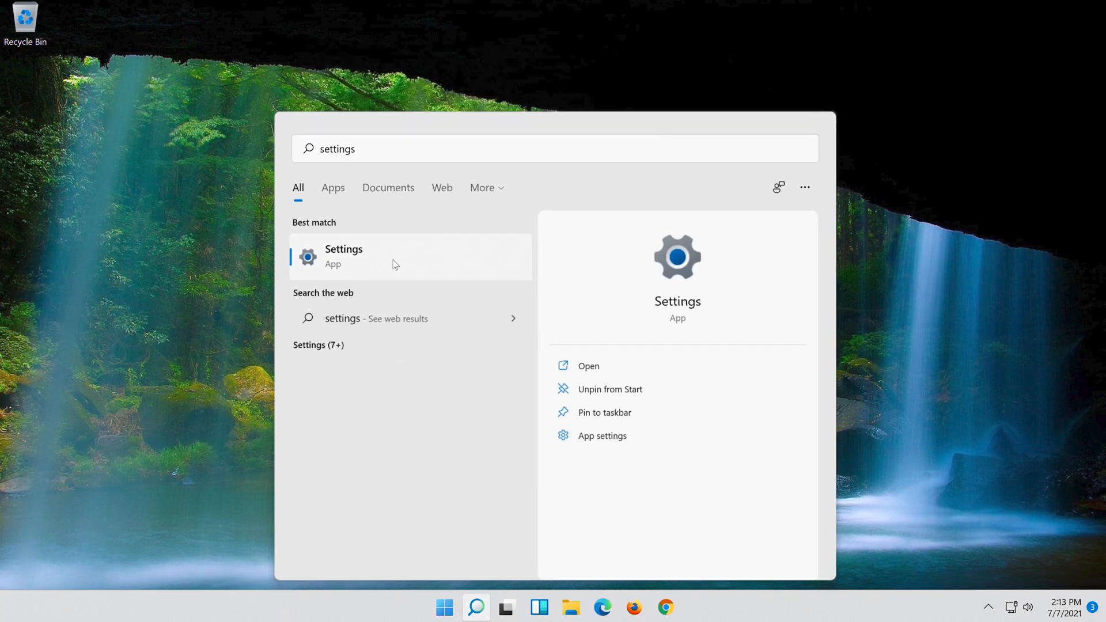
{"action": "left_click", "coordinate": [343, 256]}
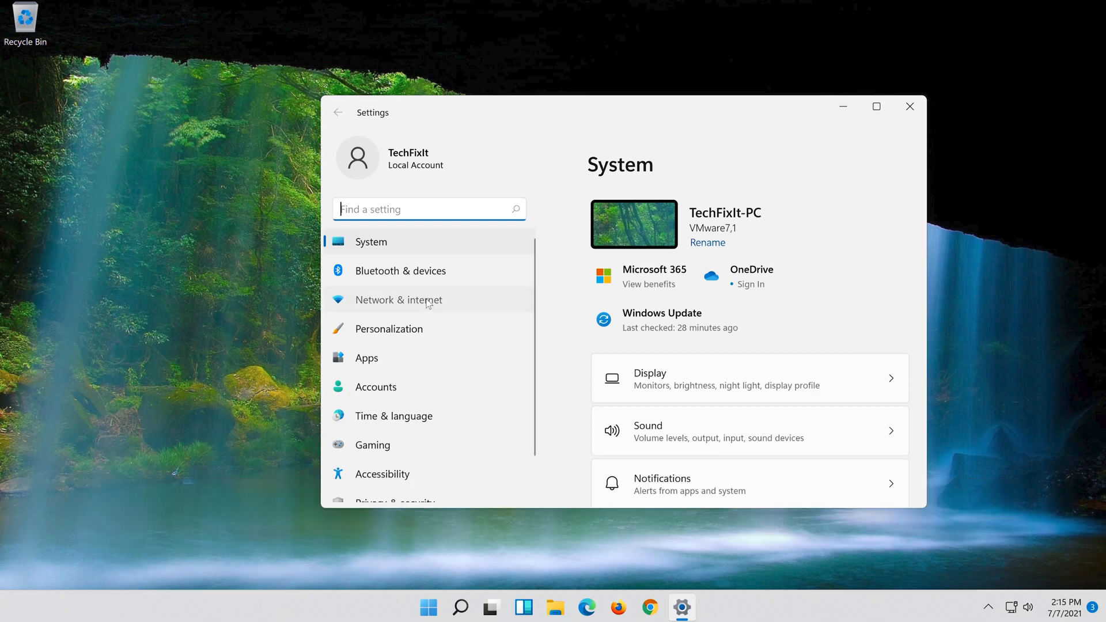
{"action": "left_click", "coordinate": [399, 299]}
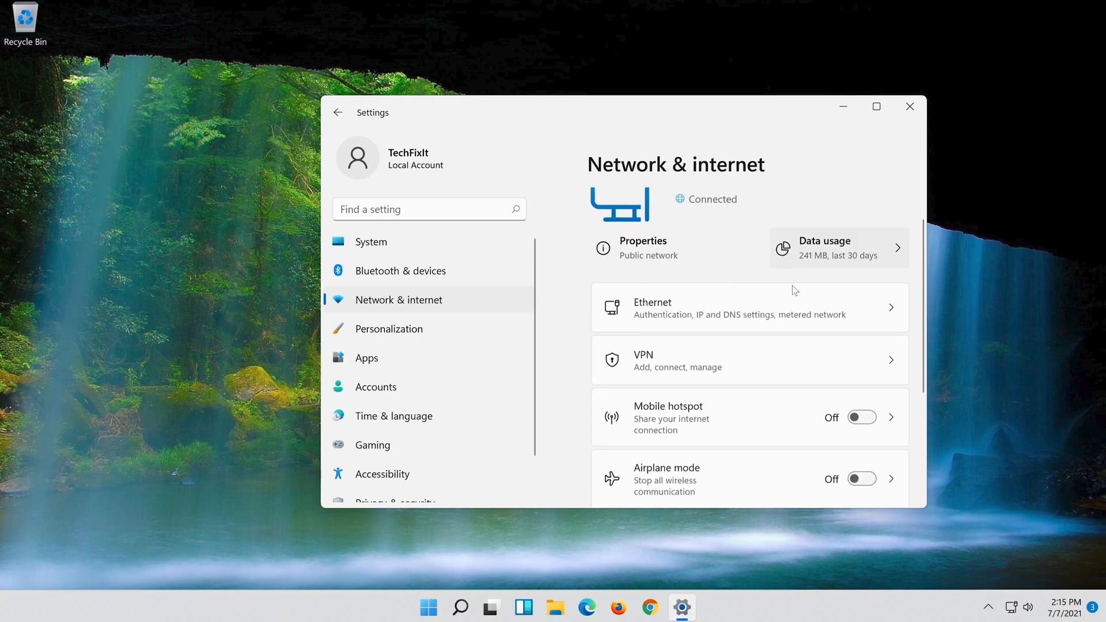
Reach Advanced network settings and scroll down to the Network reset option.
{"action": "scroll", "scroll_direction": "down", "scroll_amount": 3}
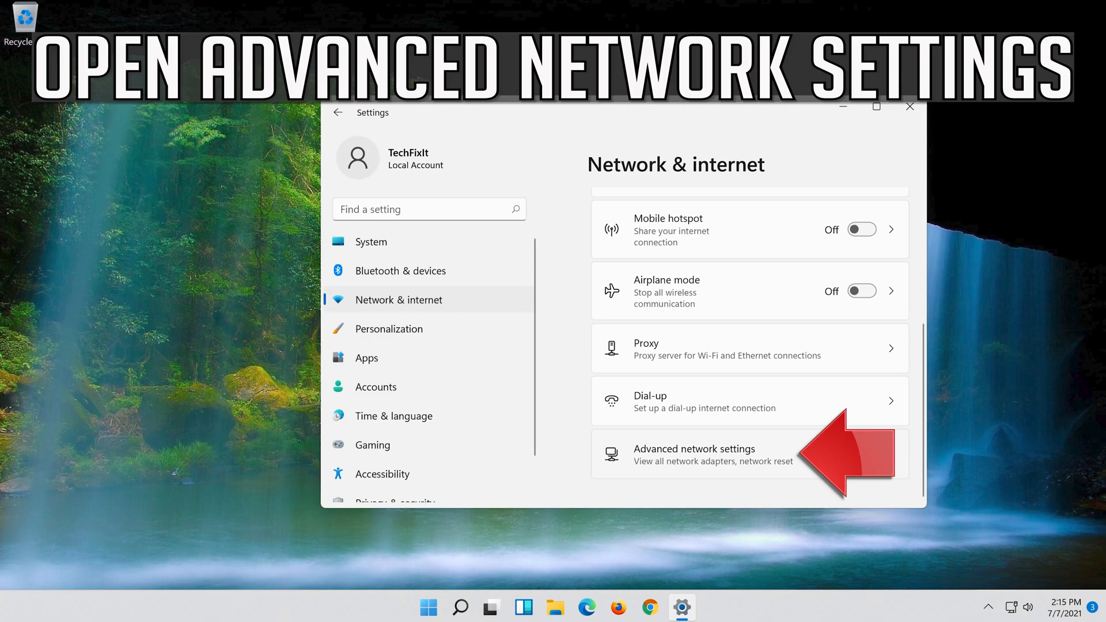
{"action": "mouse_move", "coordinate": [678, 461]}
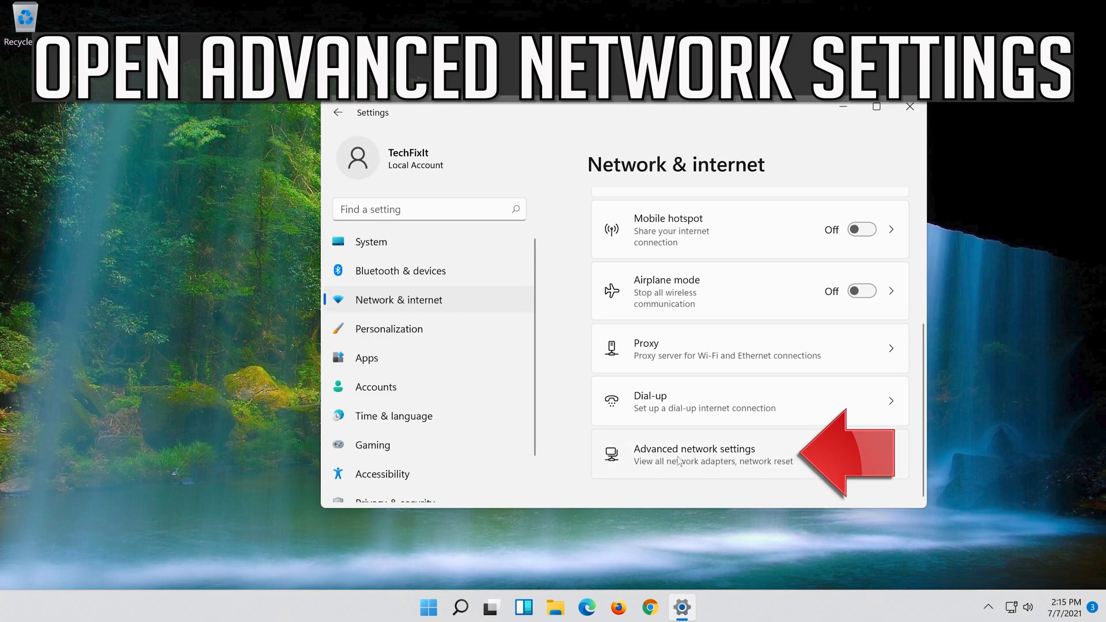
{"action": "left_click", "coordinate": [695, 455]}
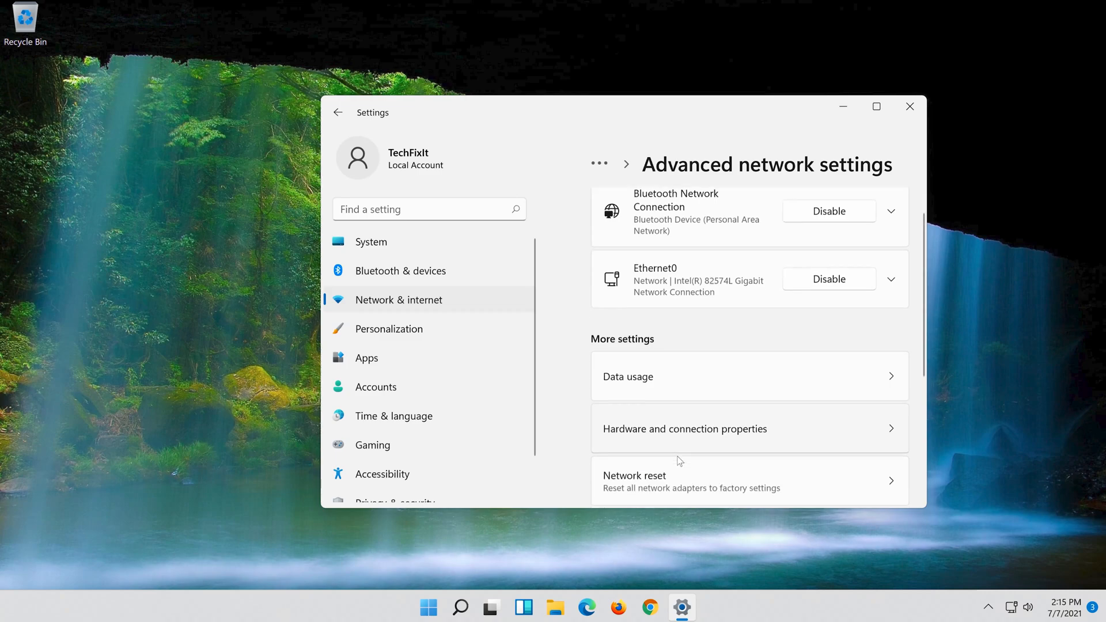
{"action": "scroll", "scroll_direction": "down", "scroll_amount": 3}
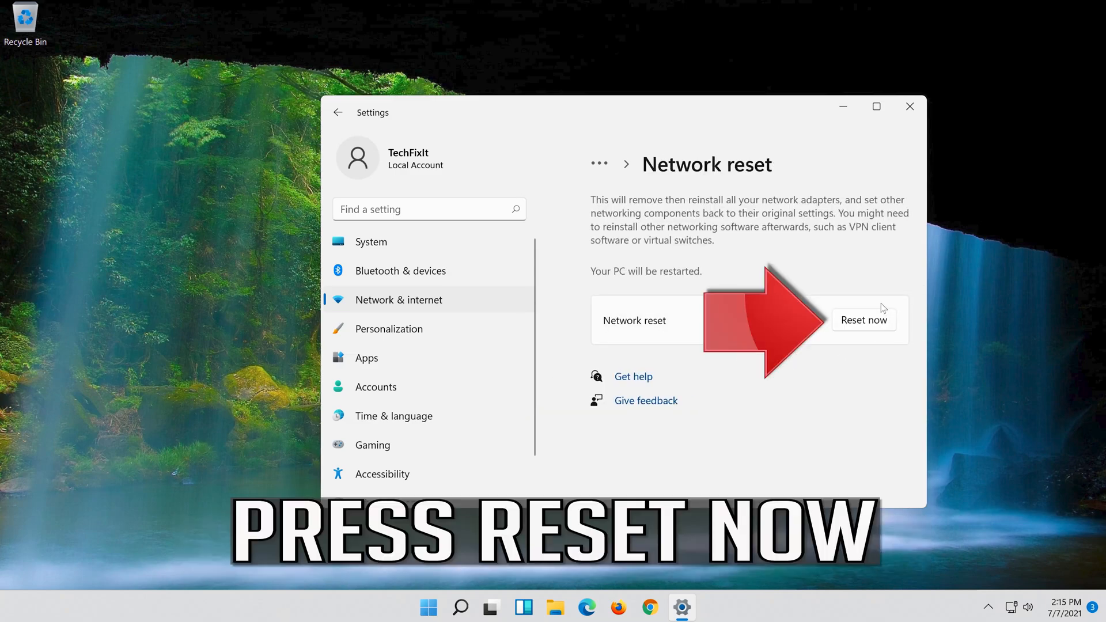
{"action": "mouse_move", "coordinate": [906, 337]}
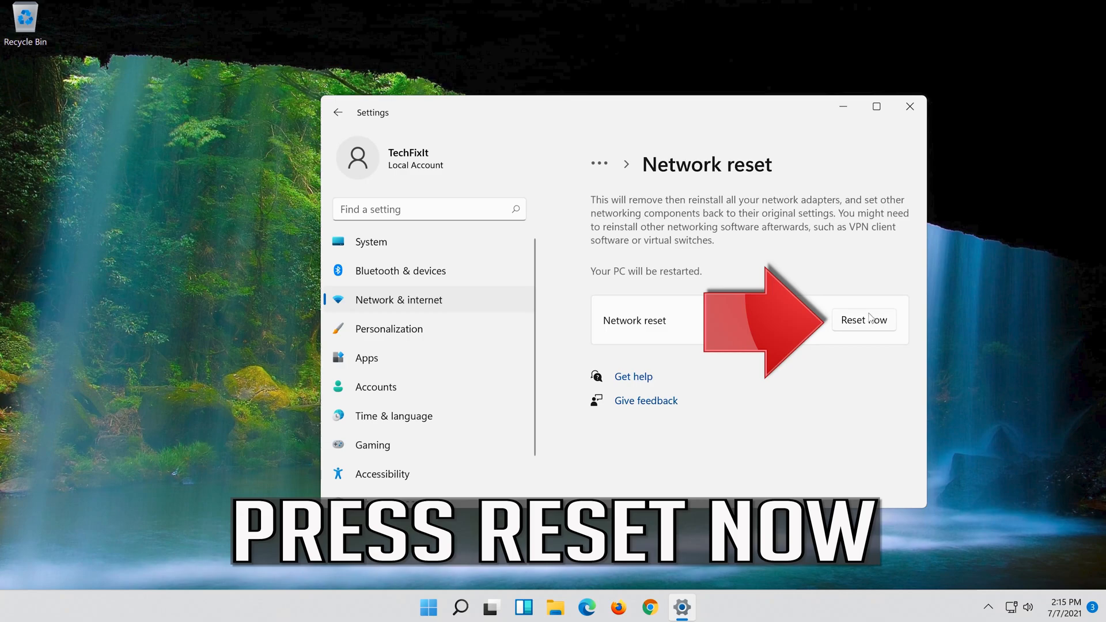
Run Reset now, confirm with Yes, dismiss the sign-out notice and restart the computer.
{"action": "left_click", "coordinate": [864, 321]}
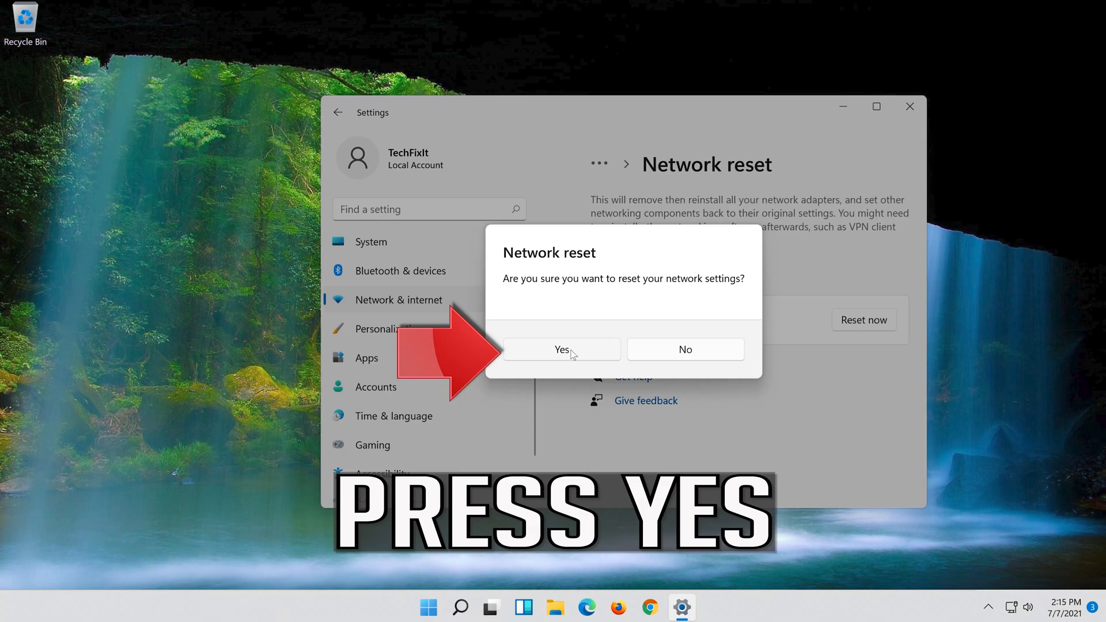
{"action": "left_click", "coordinate": [562, 350]}
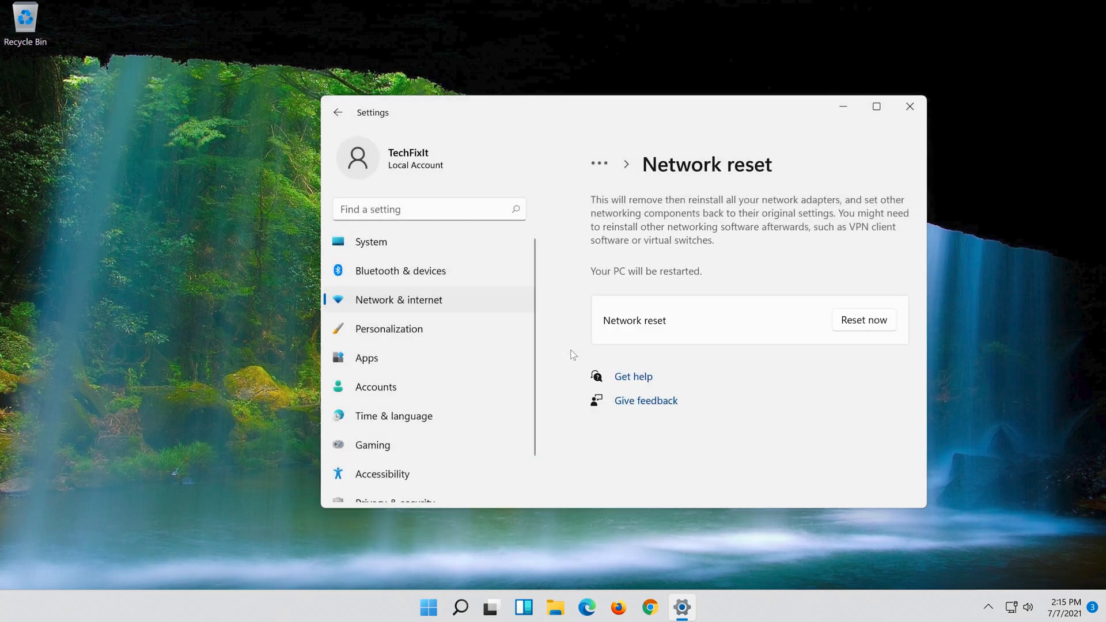
{"action": "left_click", "coordinate": [865, 321]}
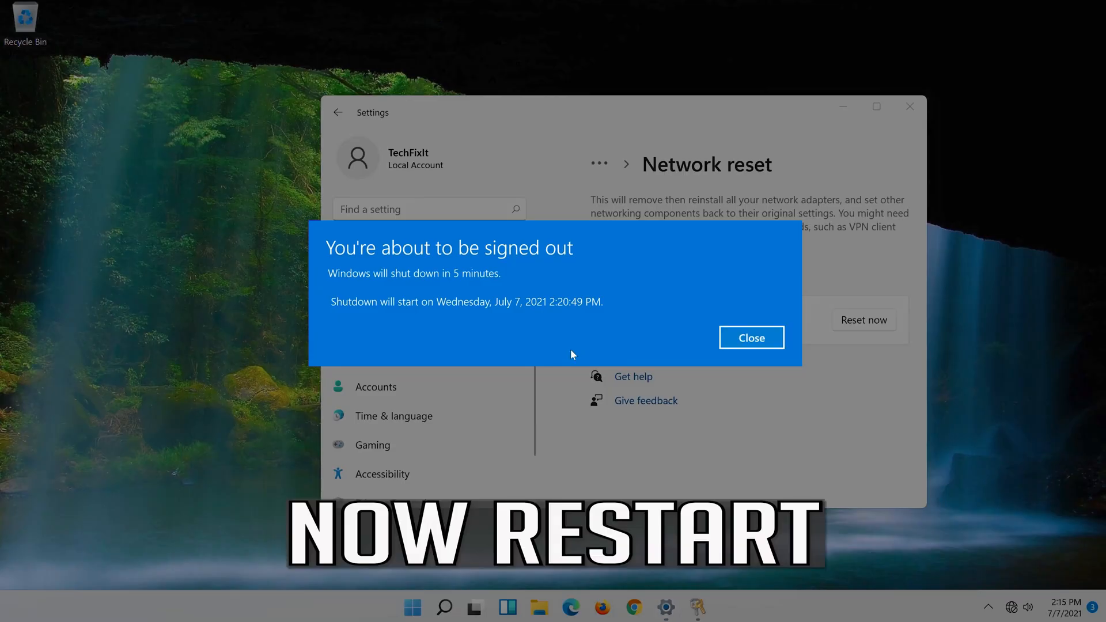
{"action": "left_click", "coordinate": [751, 338]}
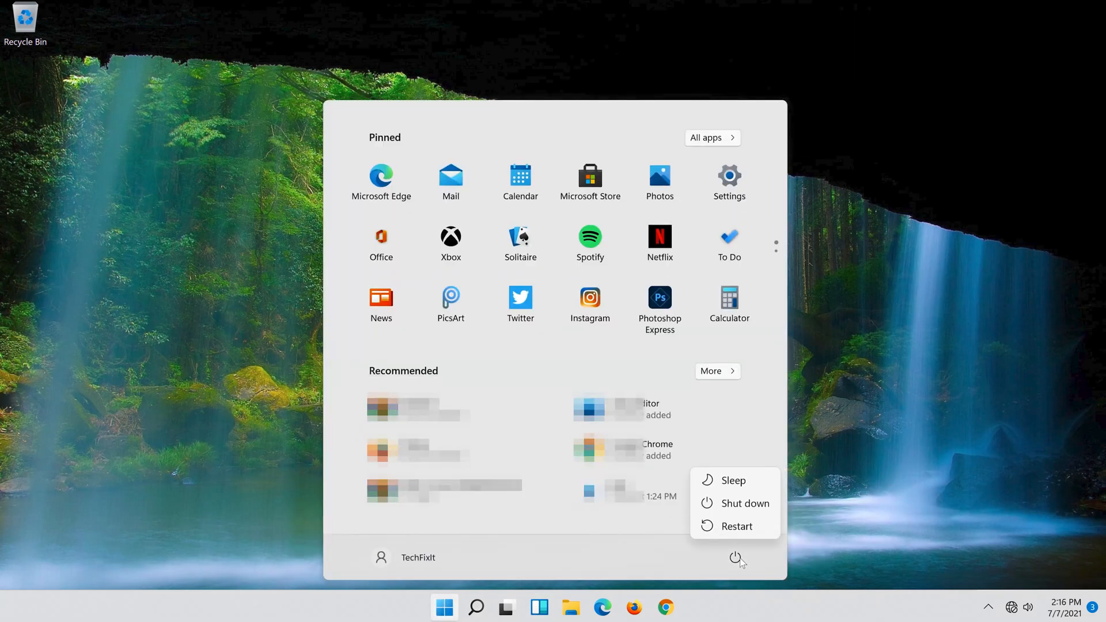
{"action": "left_click", "coordinate": [478, 607]}
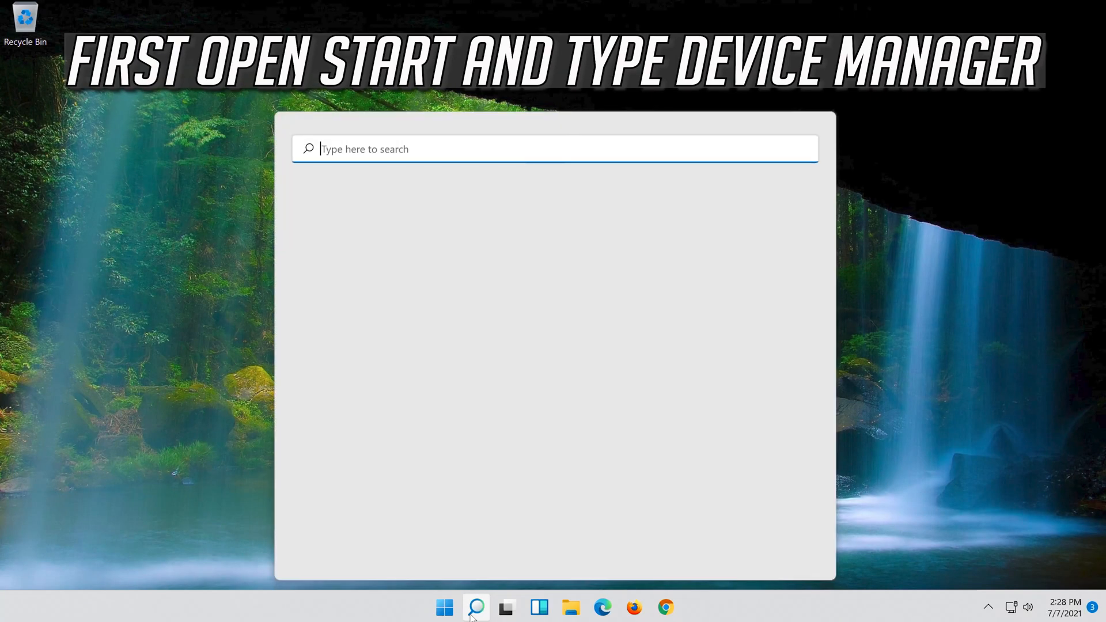
Find Device Manager via search and bring up the Intel 82574L adapter's properties under Network adapters.
{"action": "type", "text": "dev"}
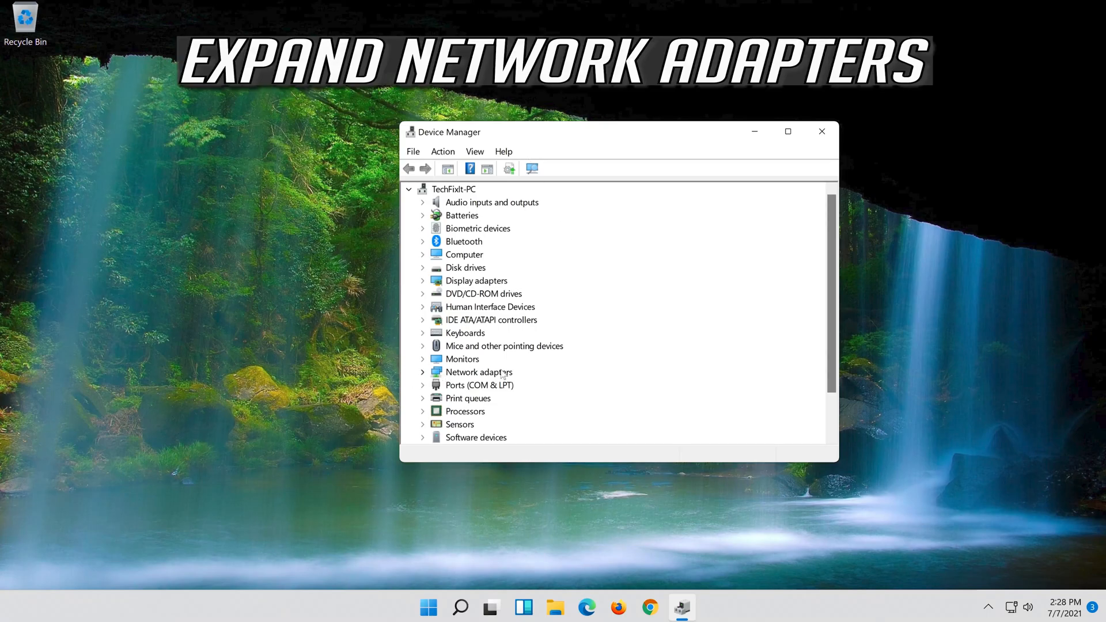
{"action": "left_click", "coordinate": [423, 372]}
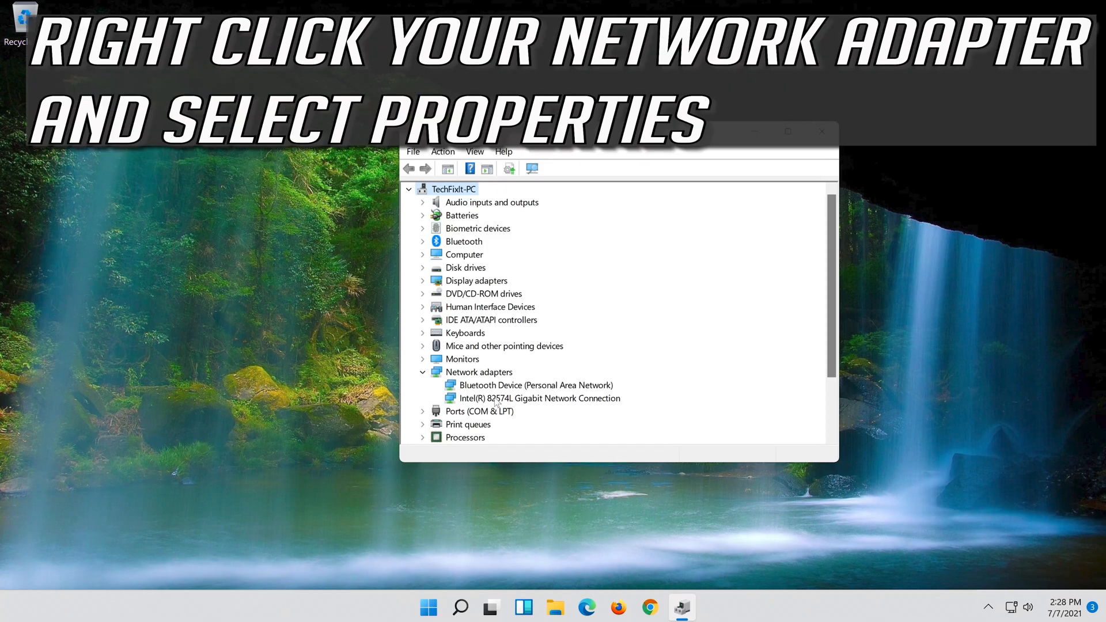
{"action": "left_click", "coordinate": [539, 398]}
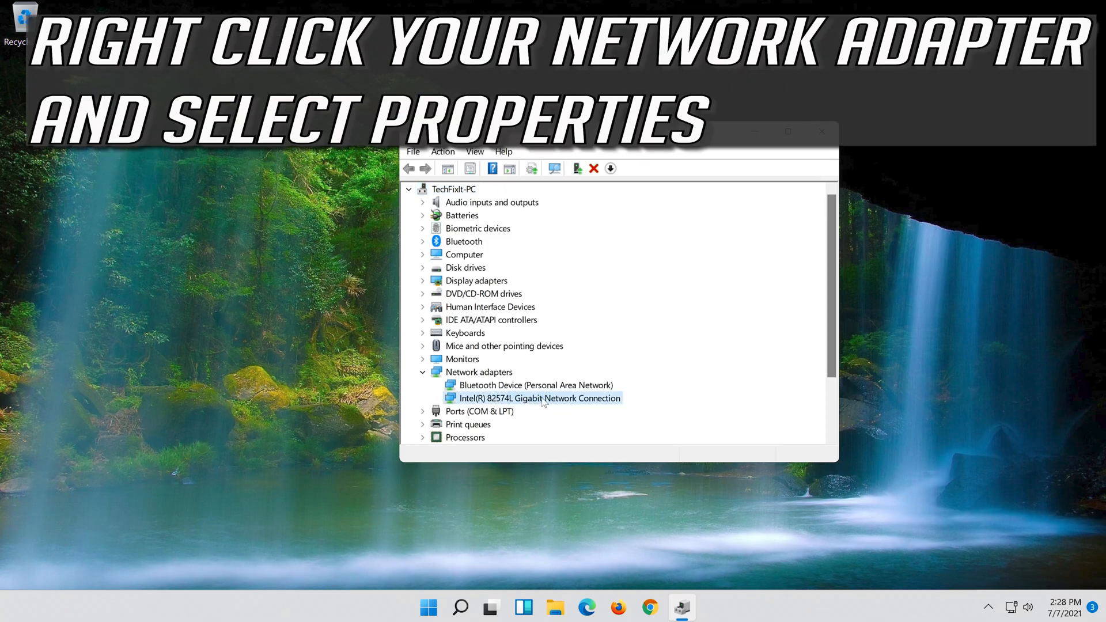
{"action": "right_click", "coordinate": [543, 398]}
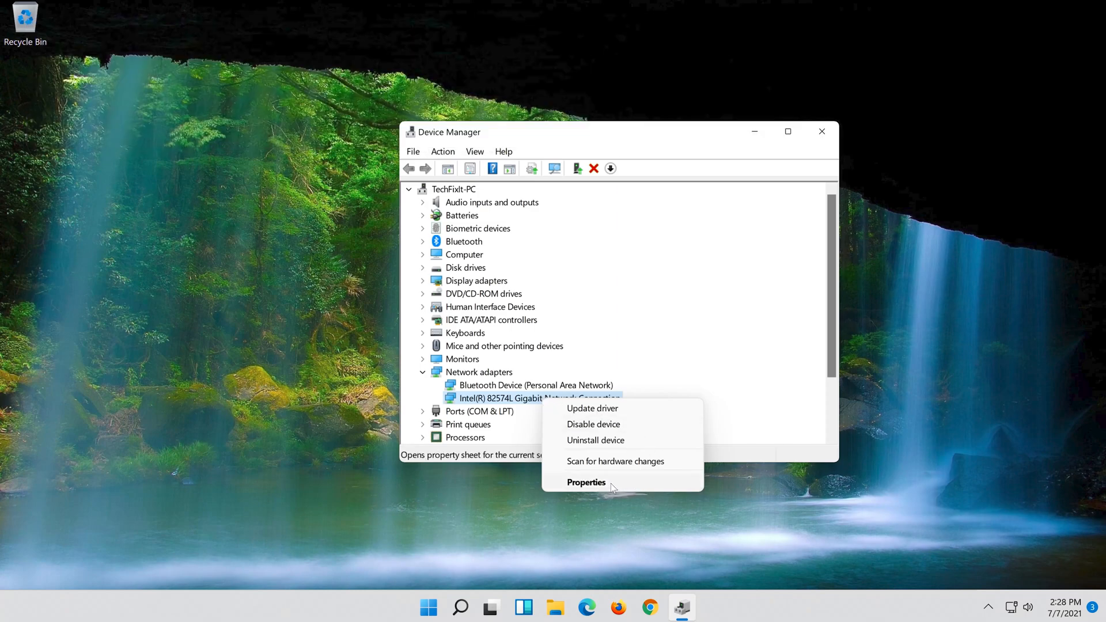
{"action": "left_click", "coordinate": [585, 481]}
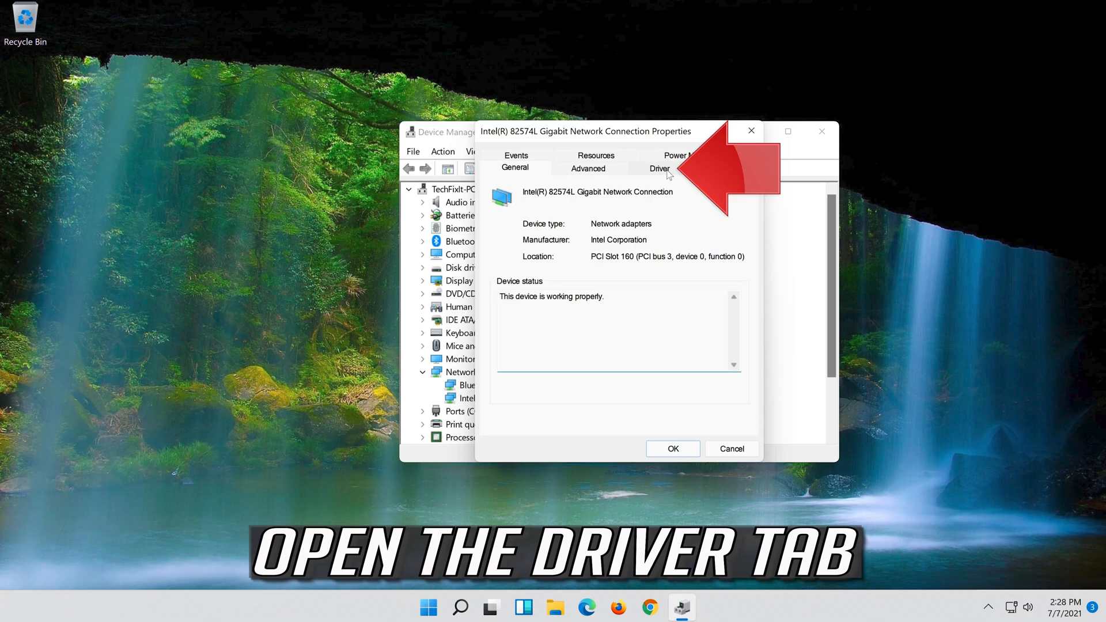
From the Driver details, uninstall the Intel 82574L adapter and confirm its removal.
{"action": "left_click", "coordinate": [659, 168]}
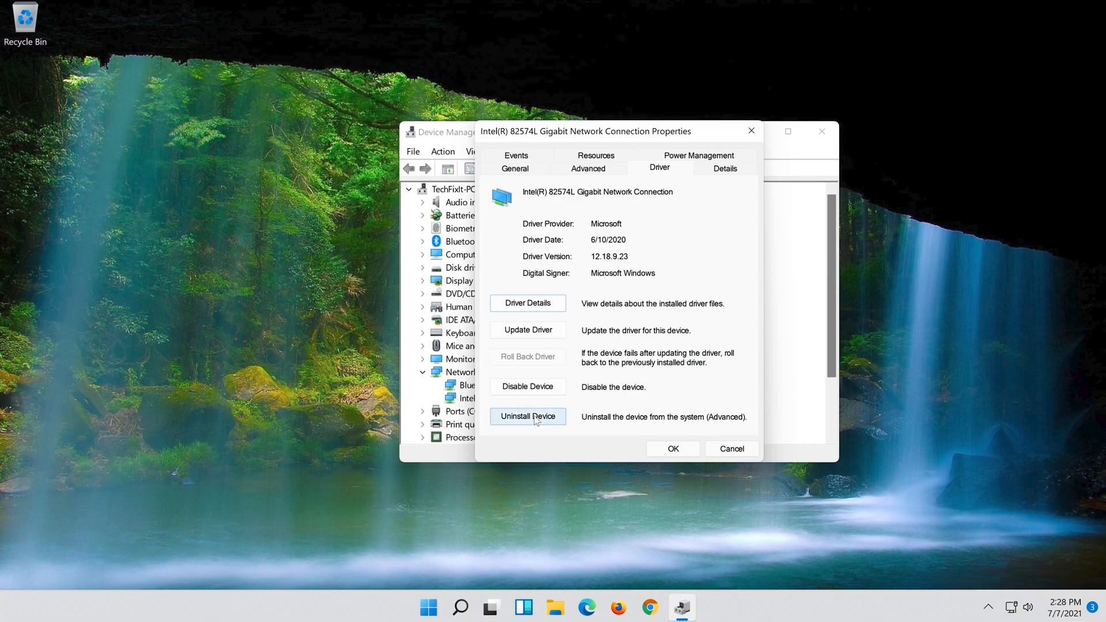
{"action": "left_click", "coordinate": [528, 417]}
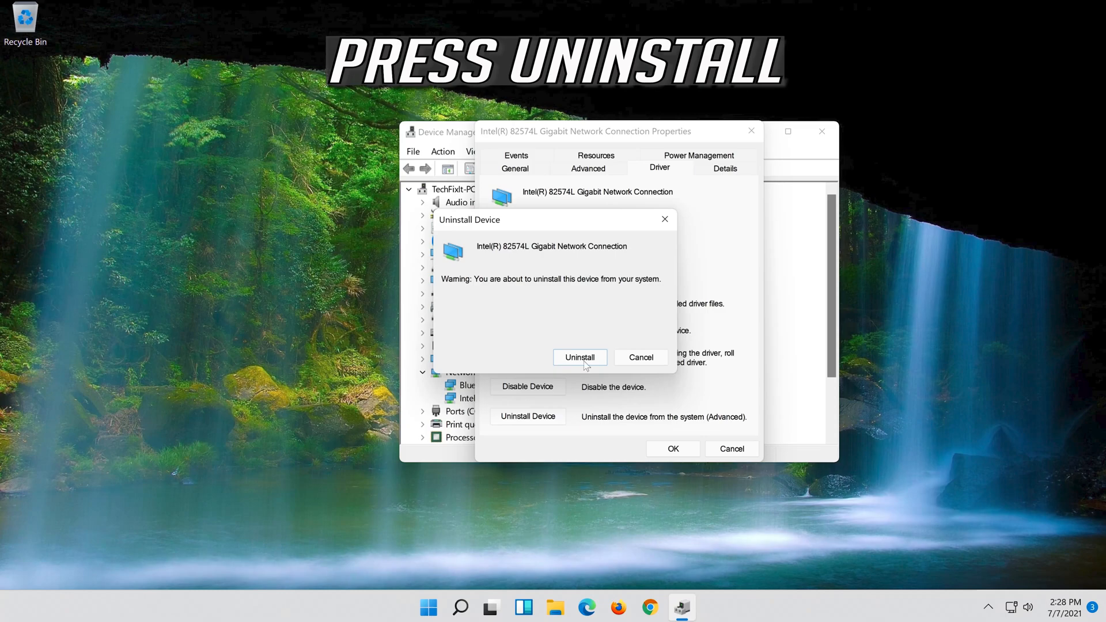
{"action": "left_click", "coordinate": [580, 357]}
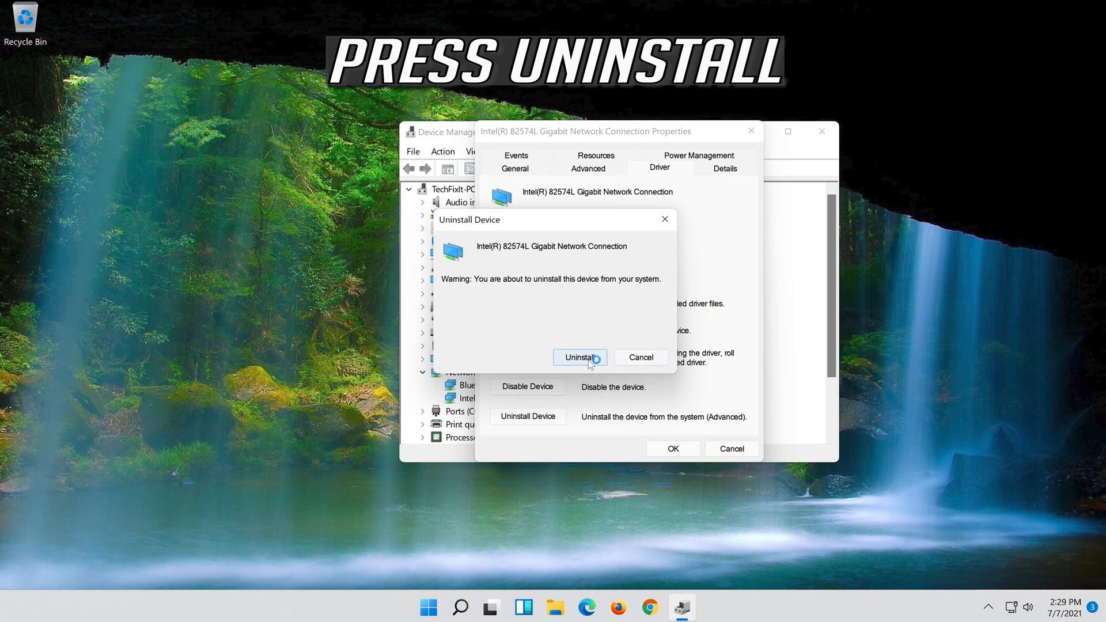
{"action": "left_click", "coordinate": [579, 357]}
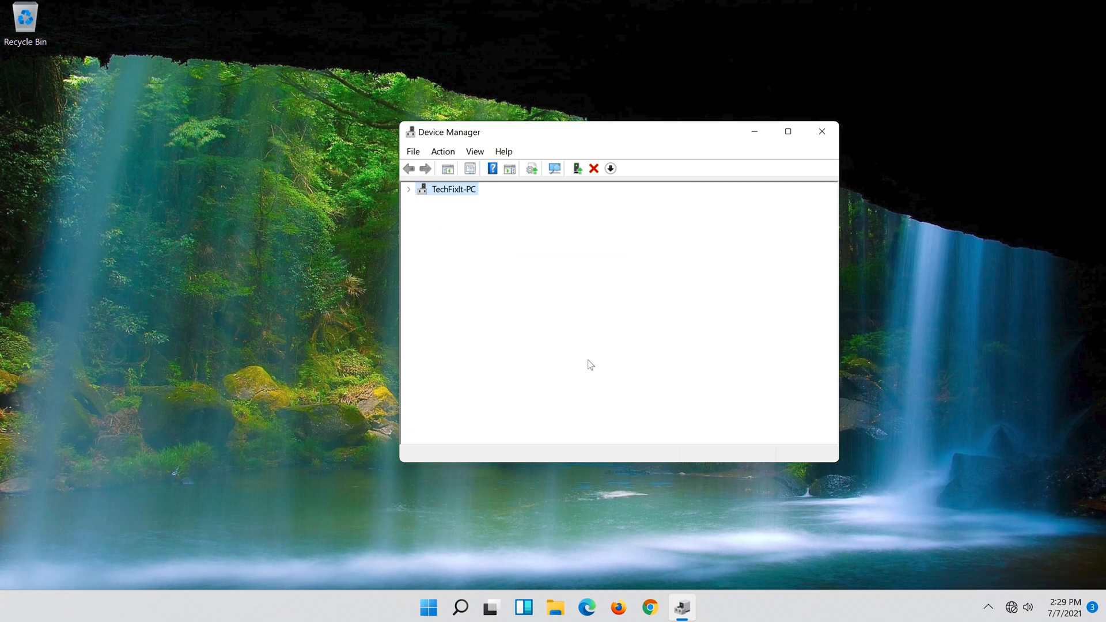
Close Device Manager and restart the computer from the Start menu's power options.
{"action": "left_click", "coordinate": [409, 189]}
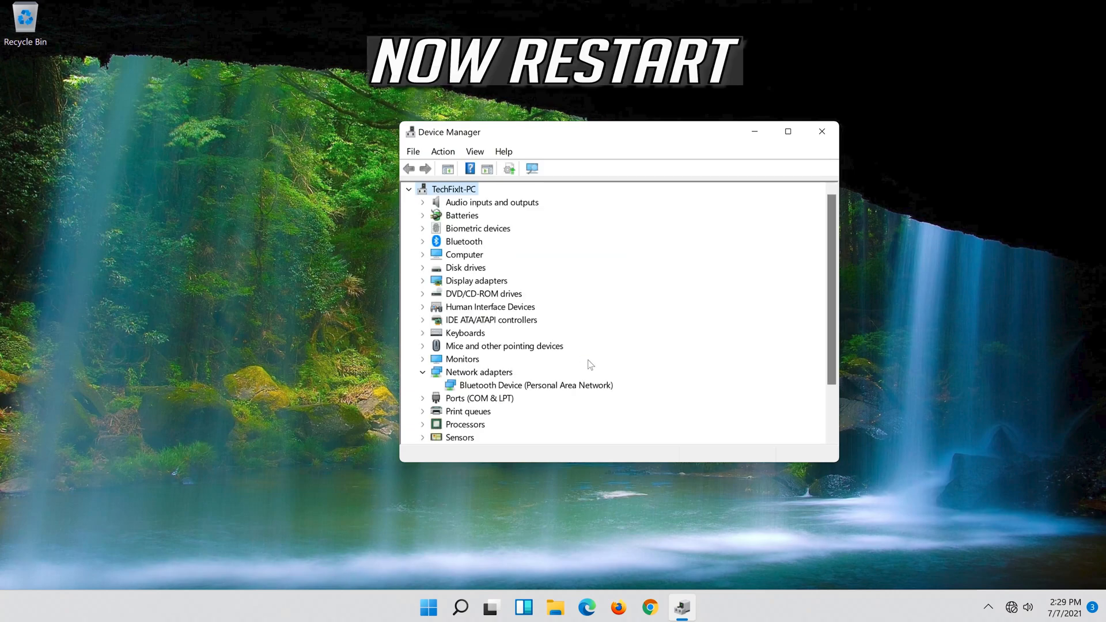
{"action": "mouse_move", "coordinate": [809, 156]}
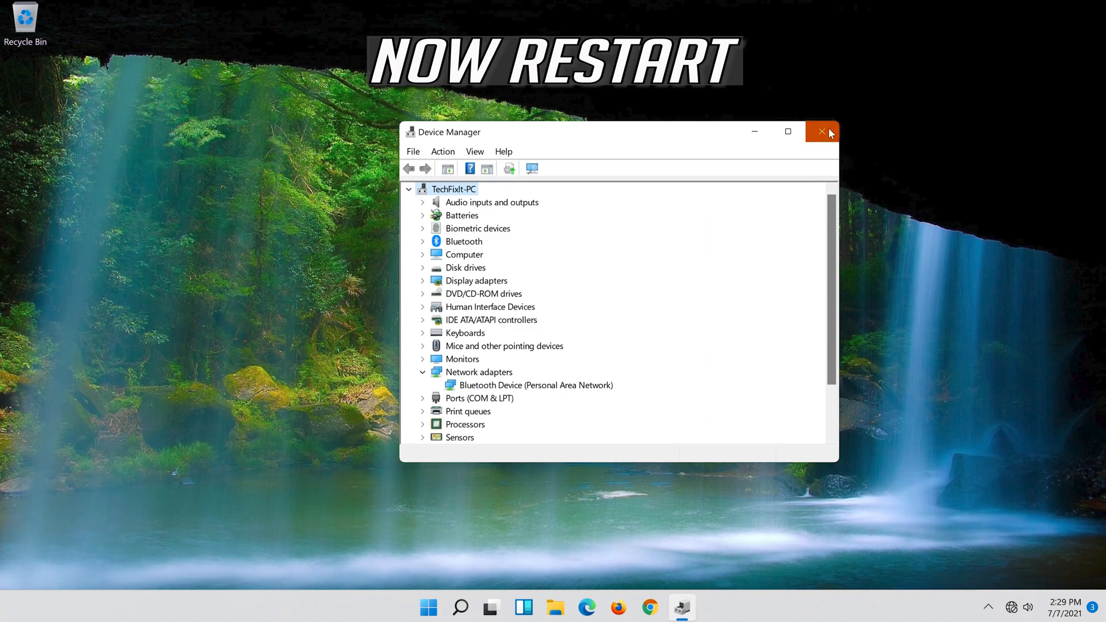
{"action": "left_click", "coordinate": [822, 131]}
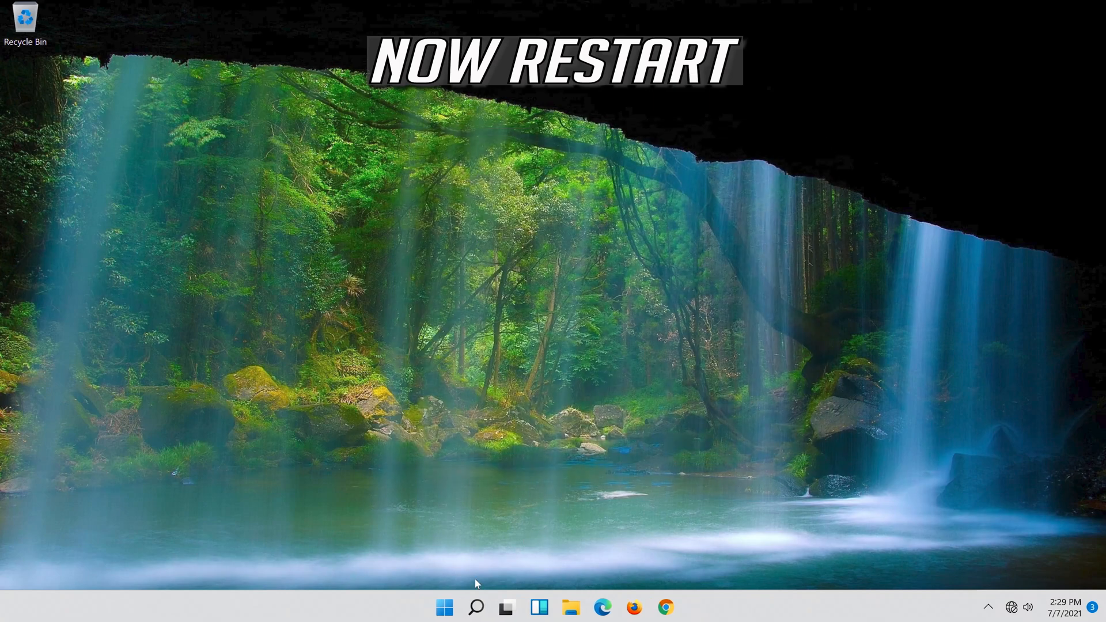
{"action": "left_click", "coordinate": [445, 608]}
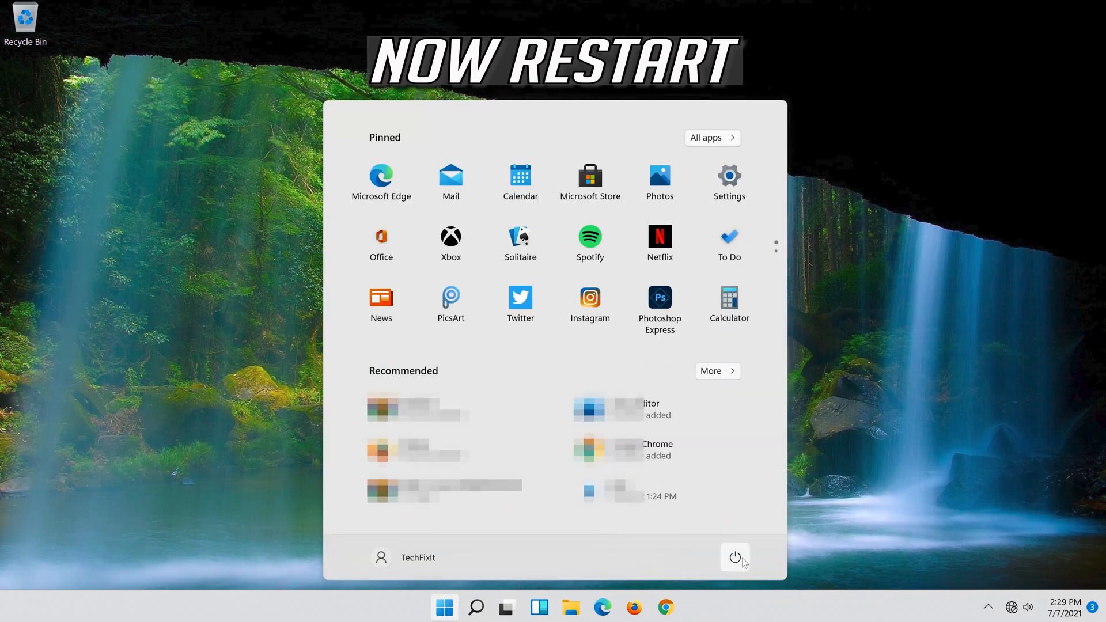
{"action": "left_click", "coordinate": [735, 558]}
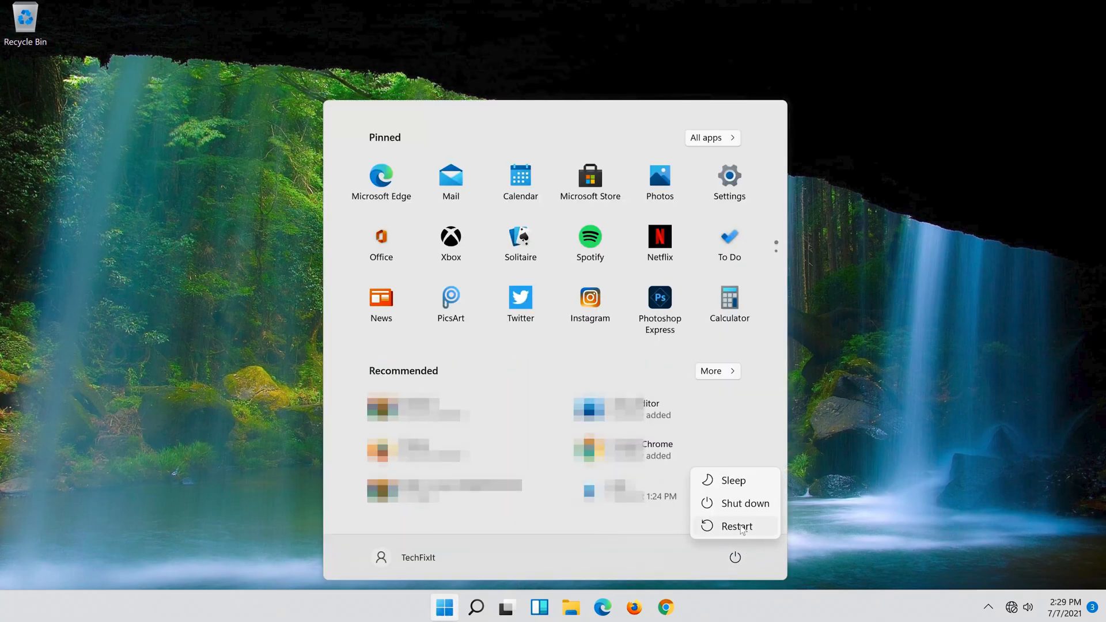
{"action": "left_click", "coordinate": [736, 527]}
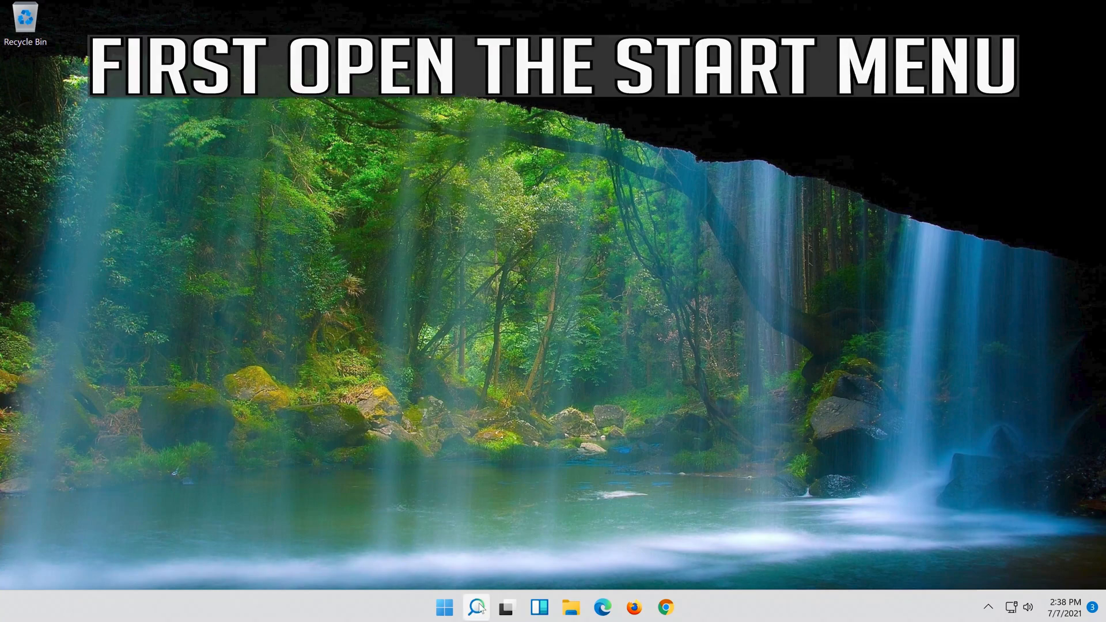
Launch Settings, go to Network & internet > Ethernet and scroll to the automatic (DHCP) DNS assignment.
{"action": "type", "text": "settings"}
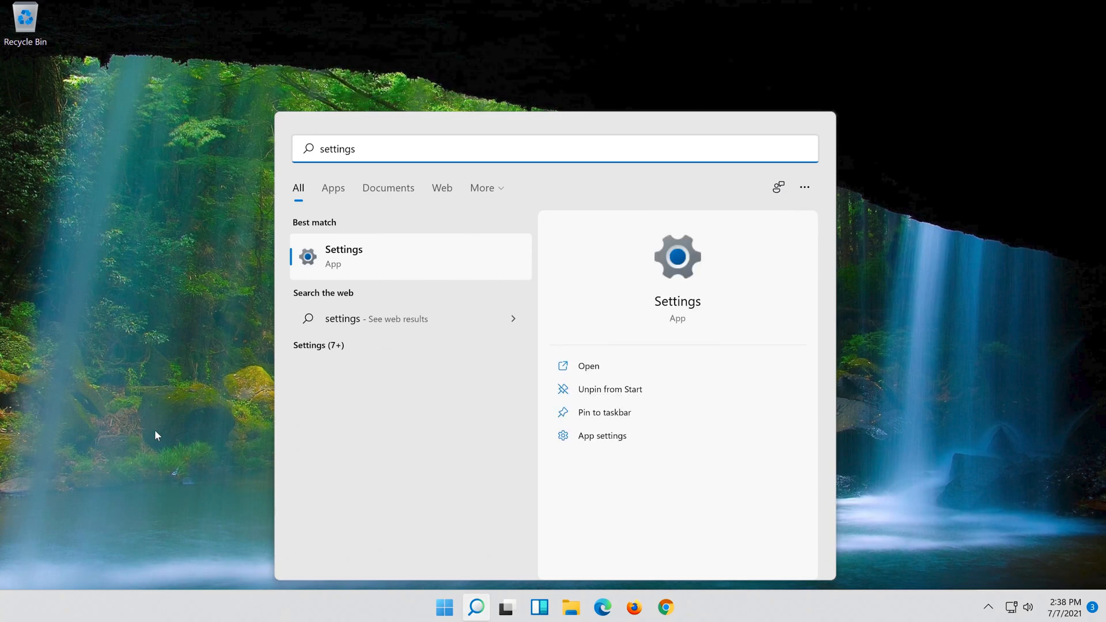
{"action": "left_click", "coordinate": [345, 255]}
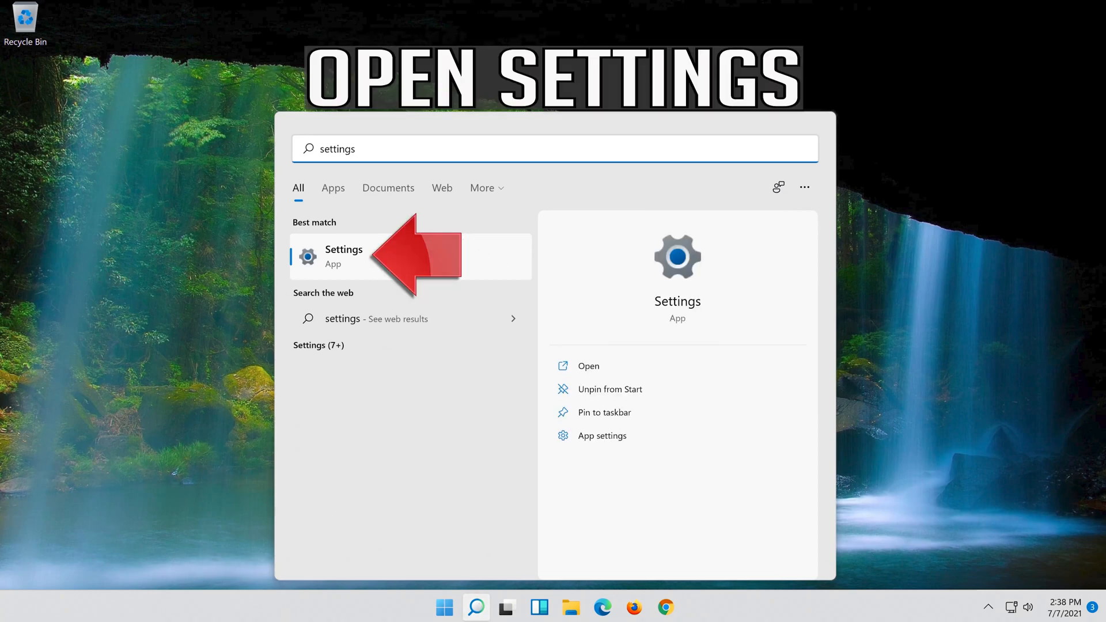
{"action": "left_click", "coordinate": [345, 256]}
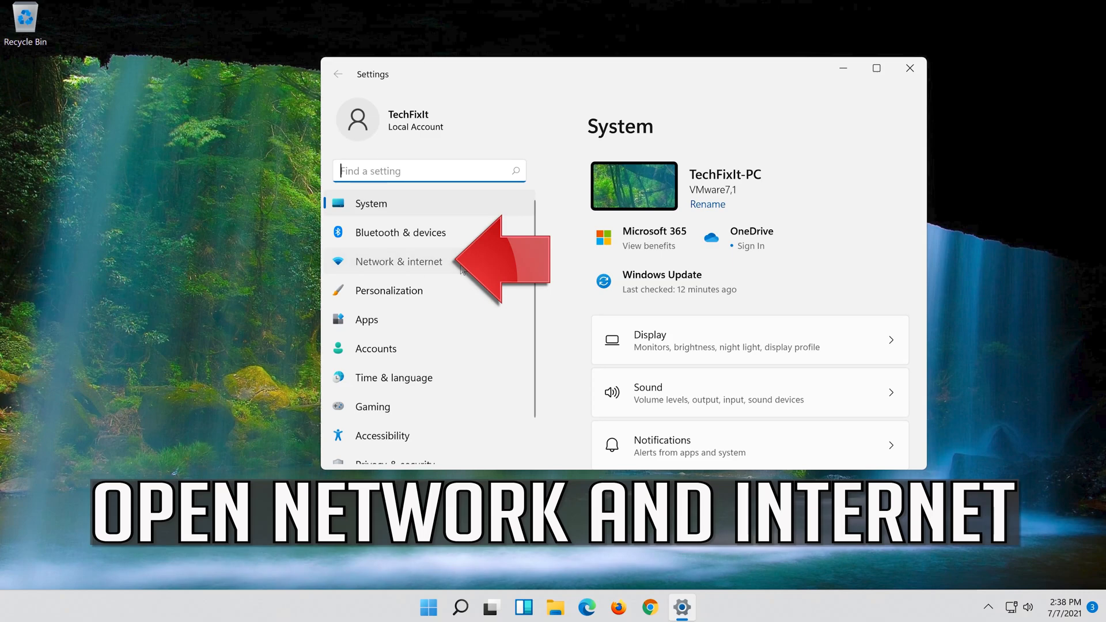
{"action": "left_click", "coordinate": [399, 262]}
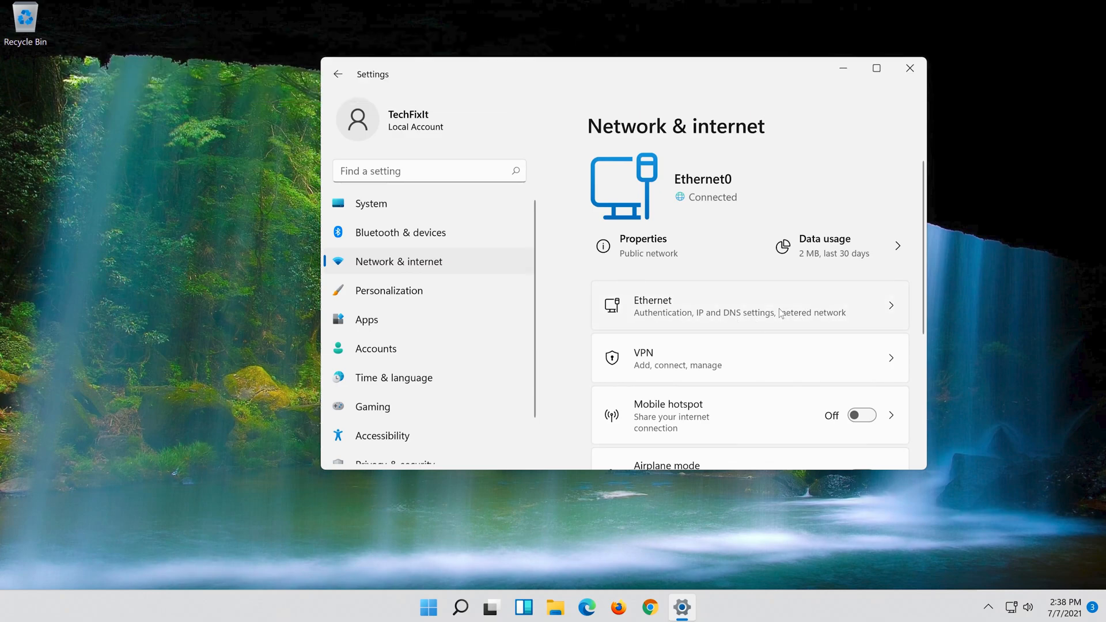
{"action": "left_click", "coordinate": [751, 305]}
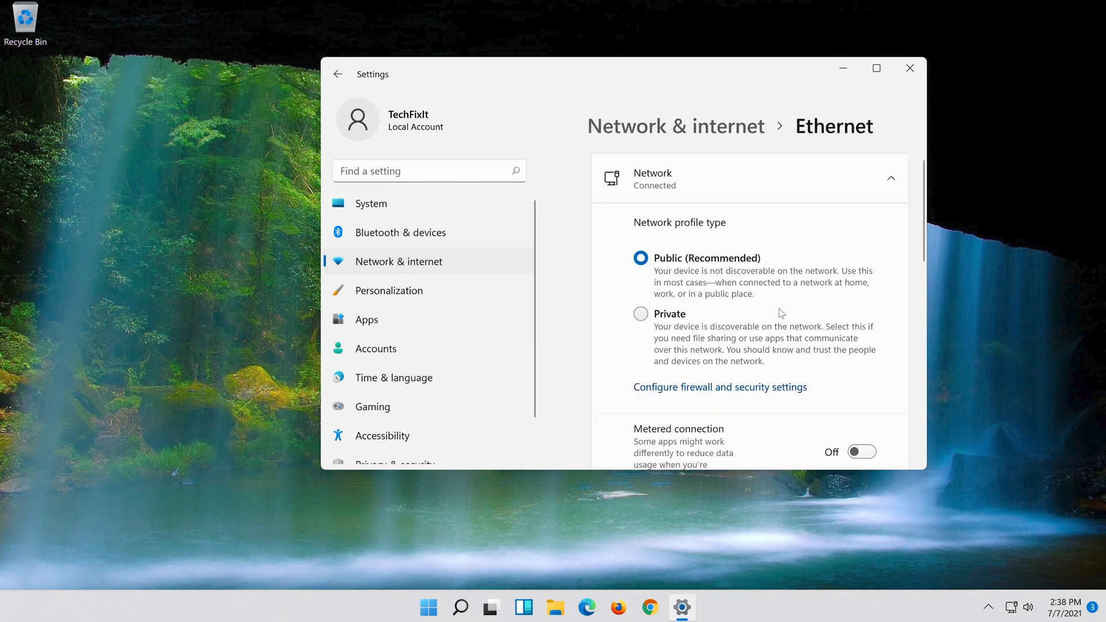
{"action": "scroll", "scroll_direction": "down", "scroll_amount": 3}
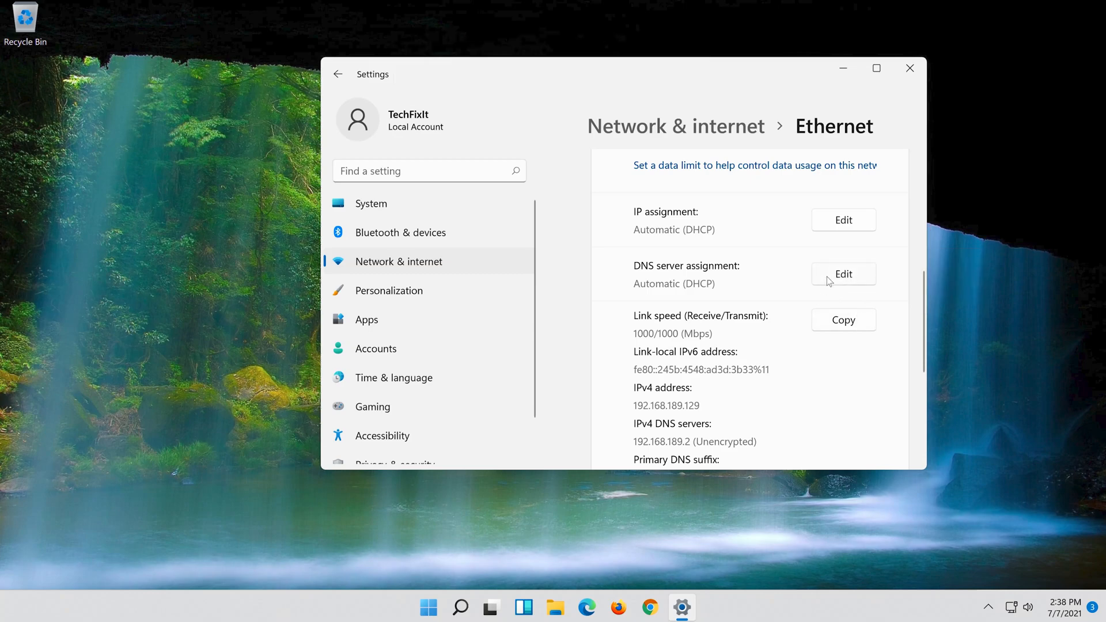
Edit the Ethernet DNS server assignment and switch it from Automatic to Manual.
{"action": "left_click", "coordinate": [843, 275]}
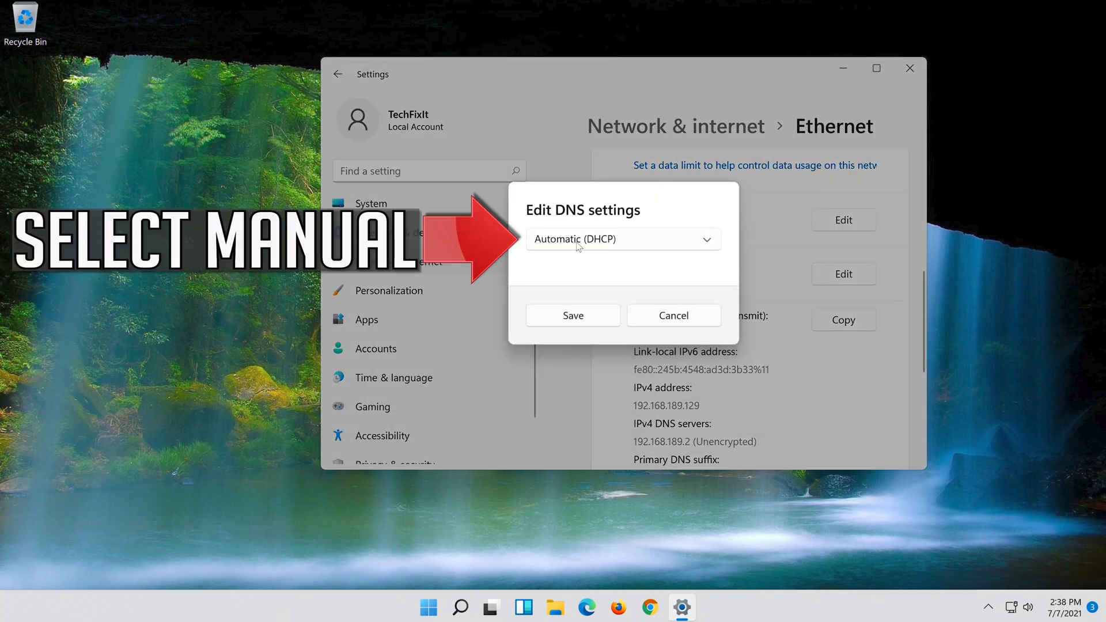
{"action": "left_click", "coordinate": [623, 240]}
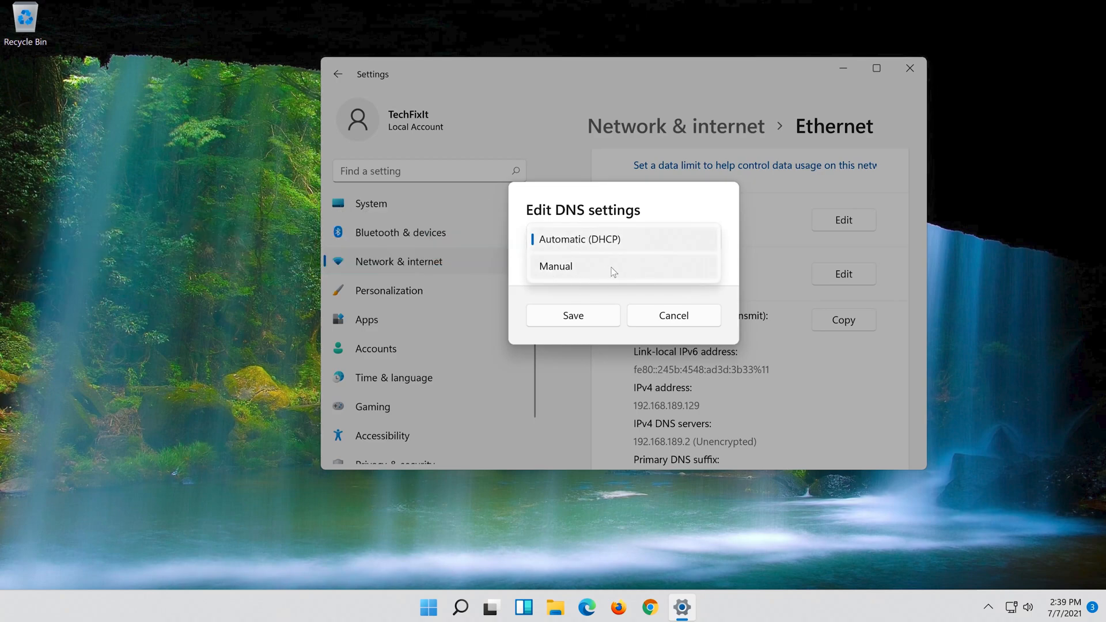
{"action": "left_click", "coordinate": [555, 267]}
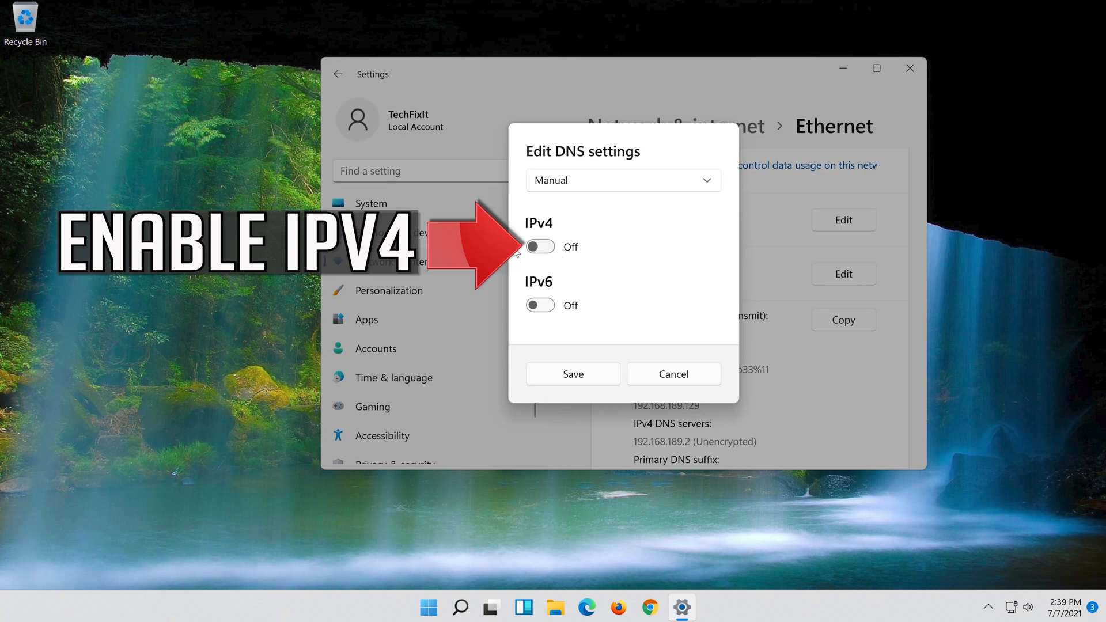
{"action": "mouse_move", "coordinate": [629, 249]}
{"action": "type", "text": "8.8.8.8"}
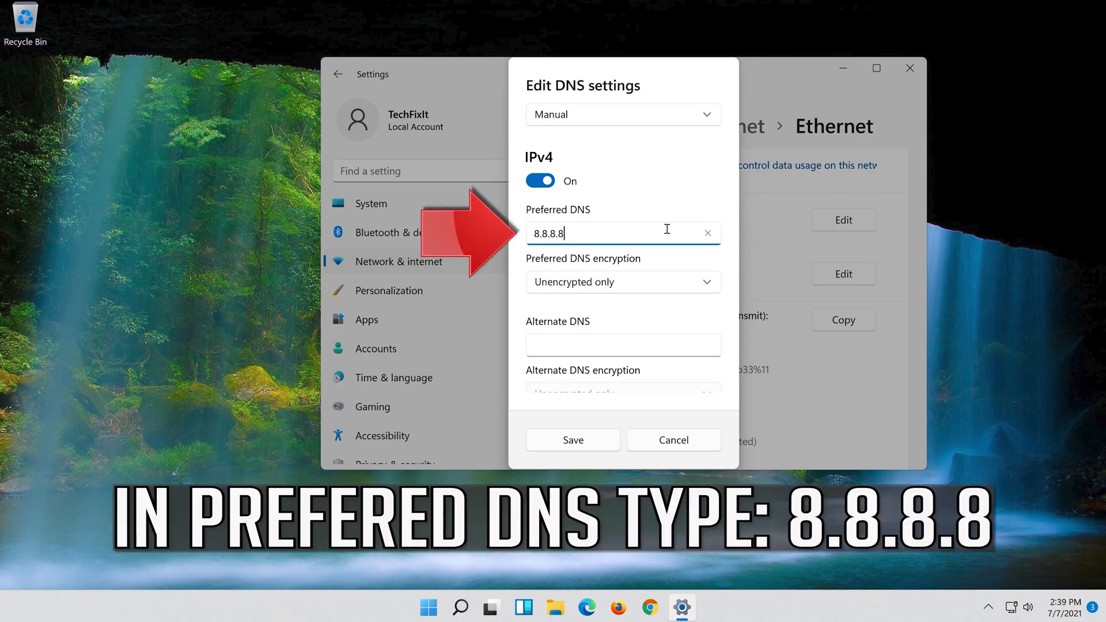
Enter IPv4 DNS 8.8.8.8 and 8.8.4.4, both set to Encrypted preferred, unencrypted allowed.
{"action": "left_click", "coordinate": [622, 283]}
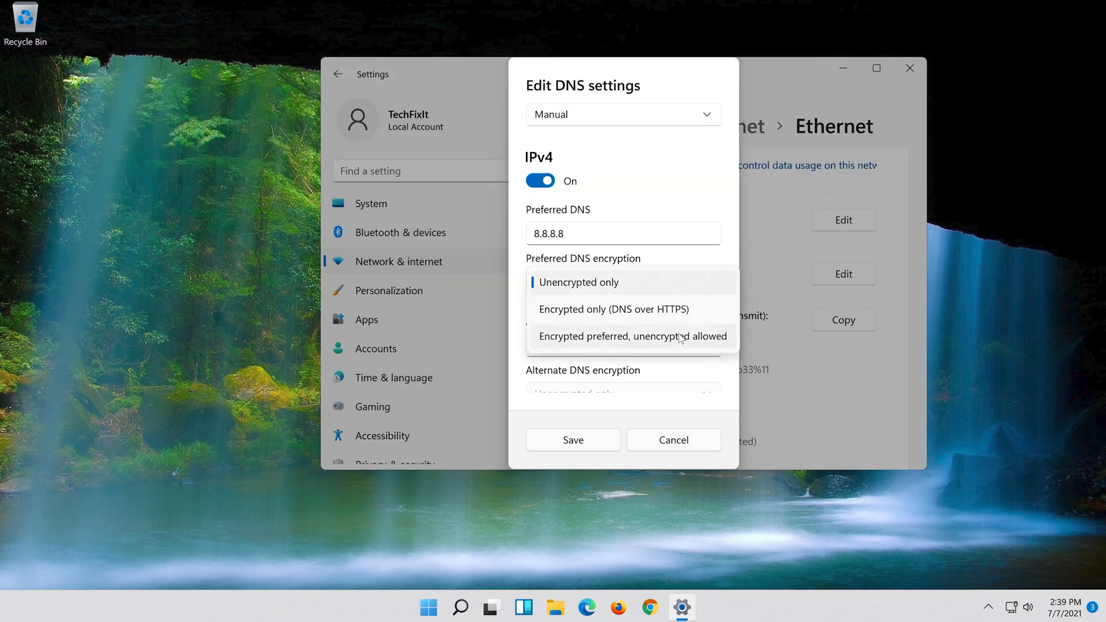
{"action": "left_click", "coordinate": [632, 336]}
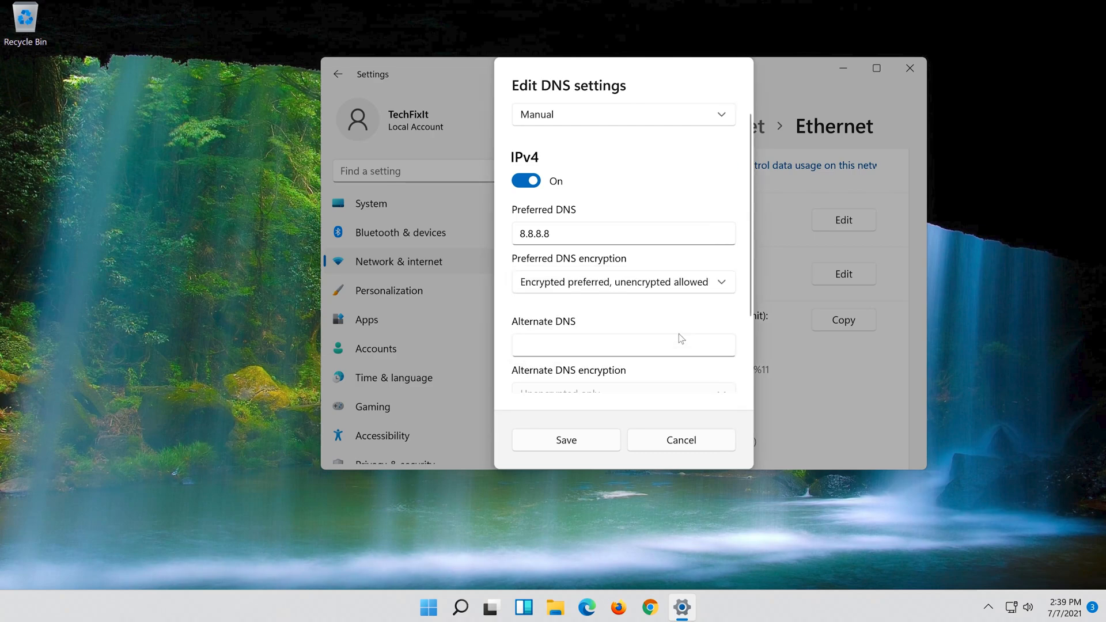
{"action": "type", "text": "8.8.4.4"}
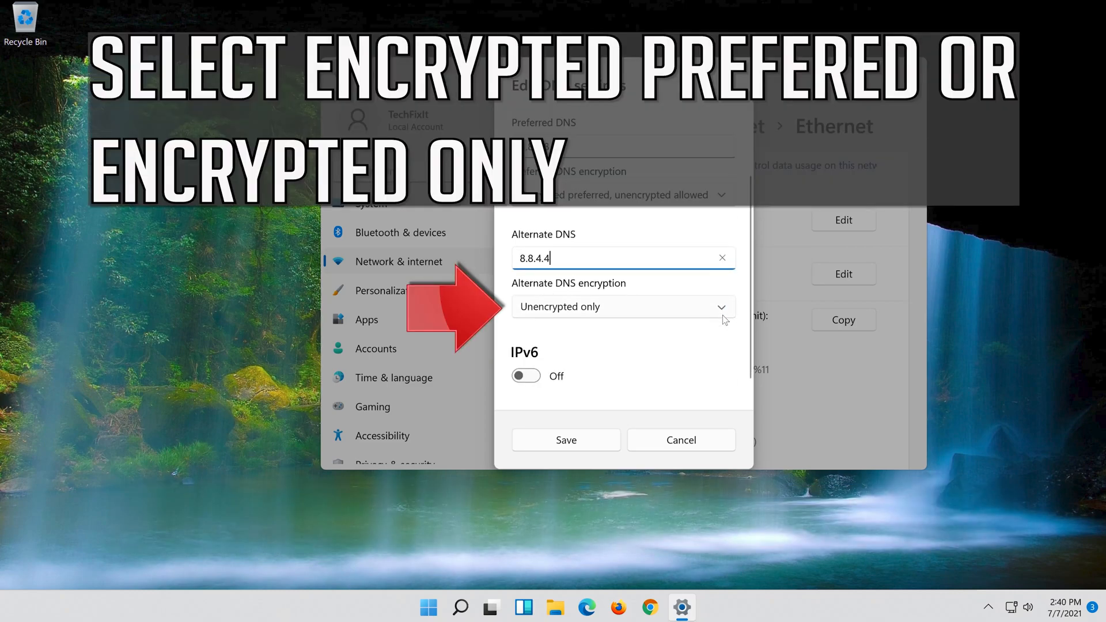
{"action": "left_click", "coordinate": [622, 307]}
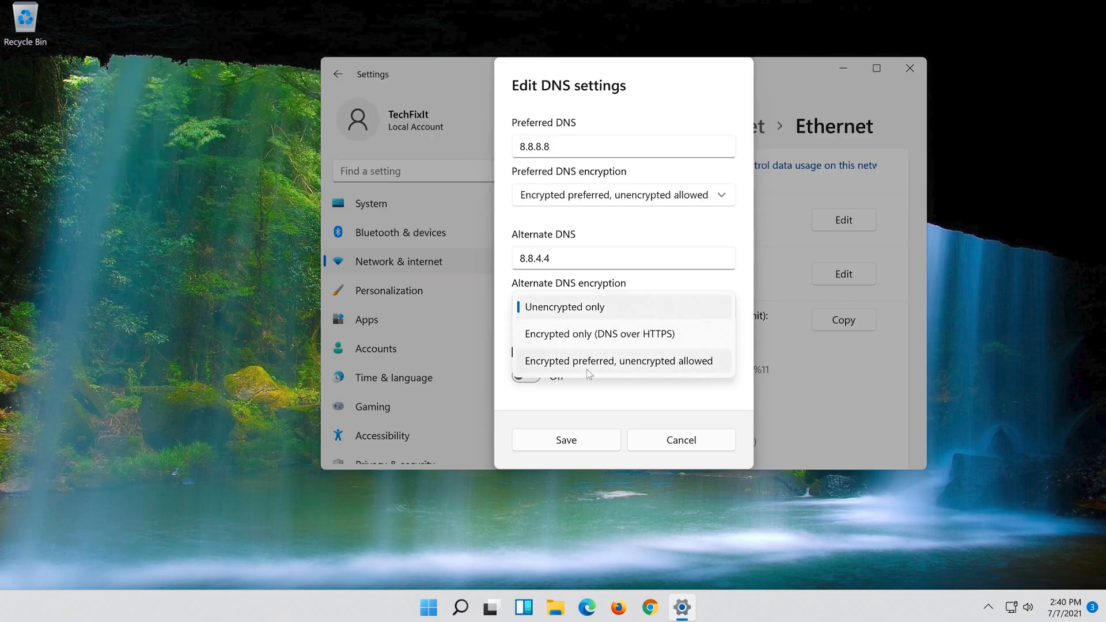
{"action": "left_click", "coordinate": [617, 360]}
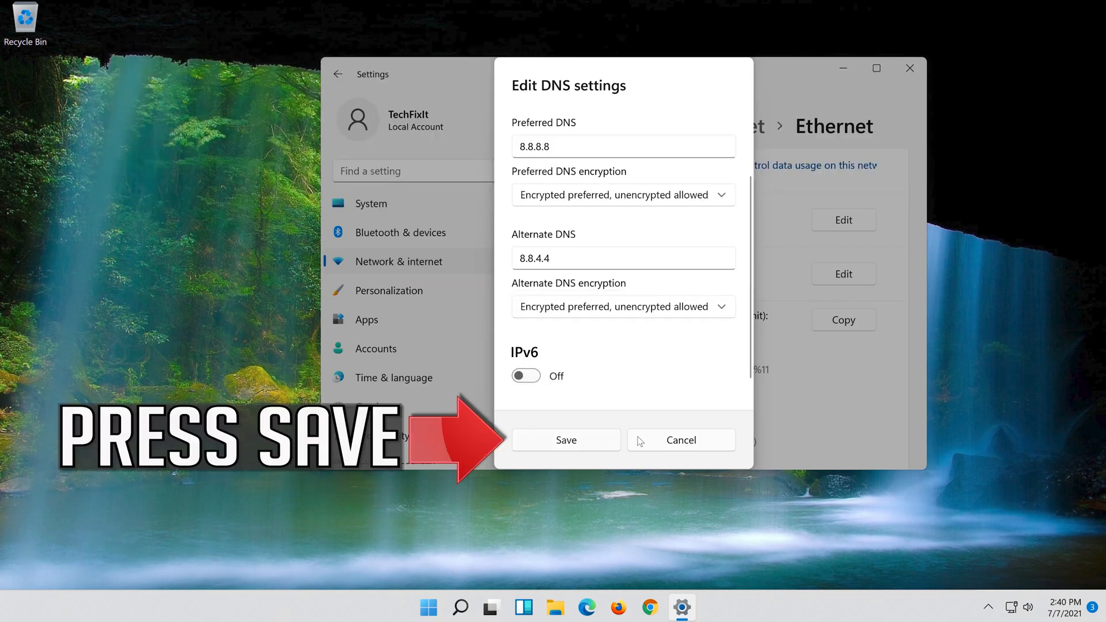